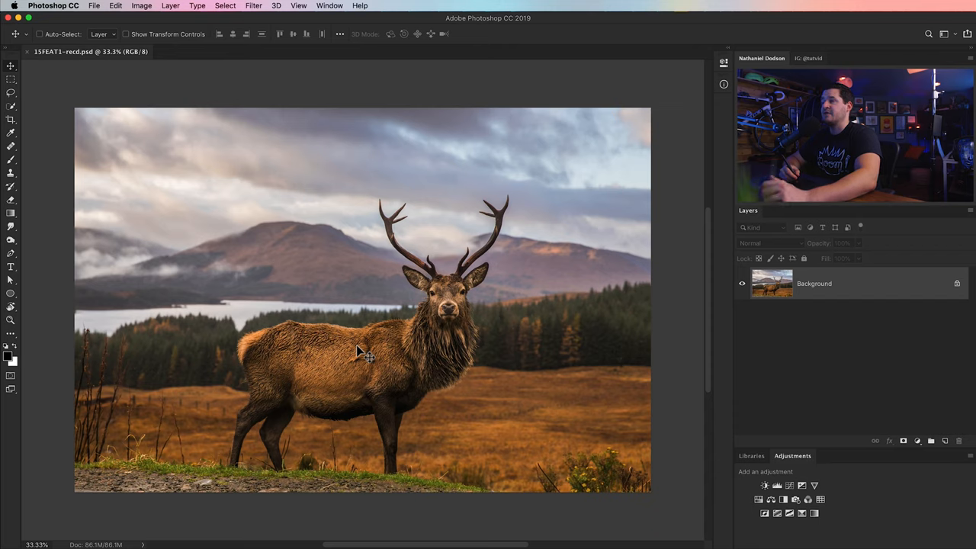
mouse_move(243, 297)
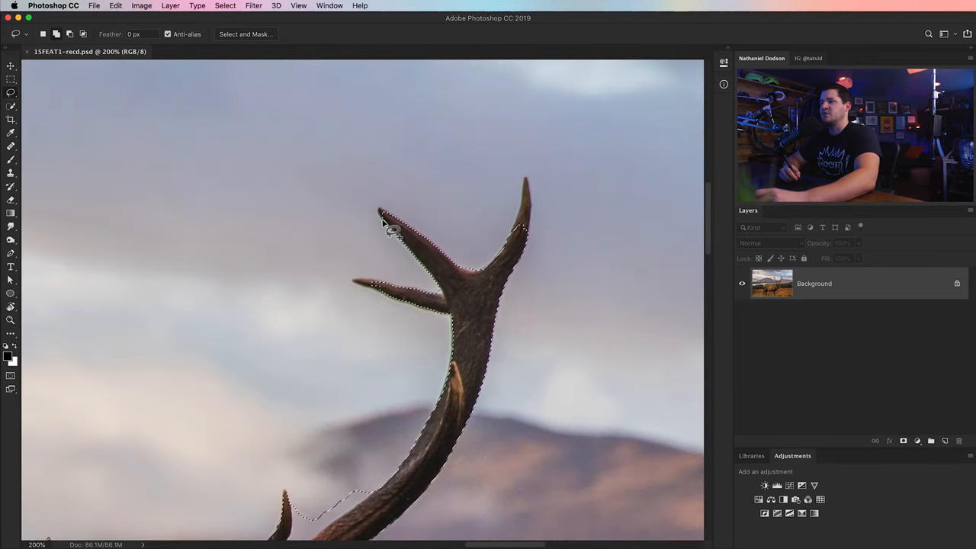
Step: Drag to add the elk's antler outline to the subject selection
drag(381, 305, 518, 175)
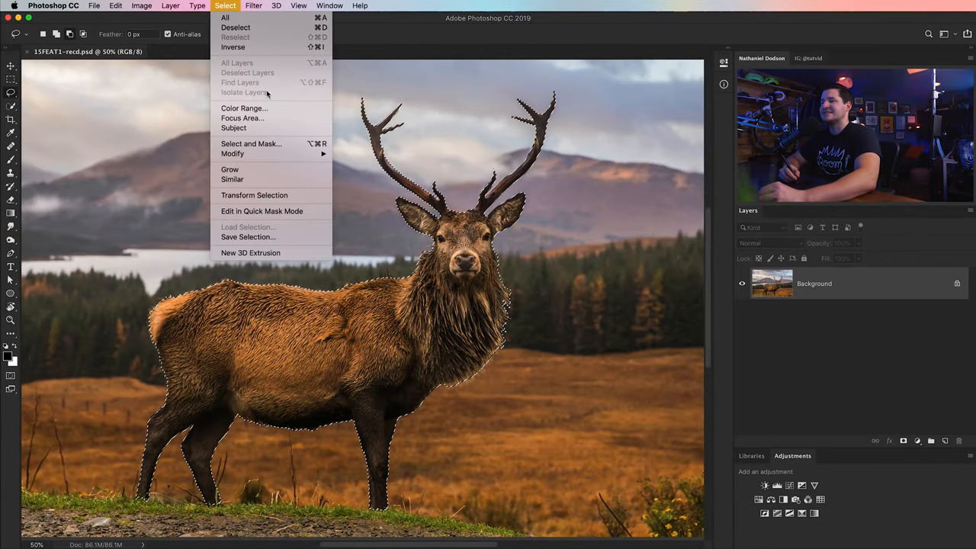
Step: Refine the stag selection in Select and Mask, outputting to New Layer with Layer Mask
click(251, 143)
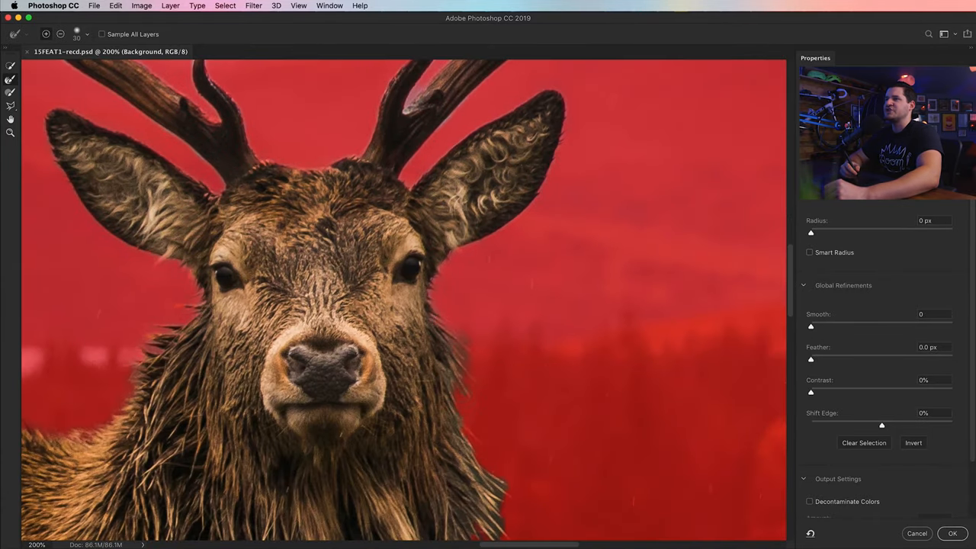
scroll(down, 3)
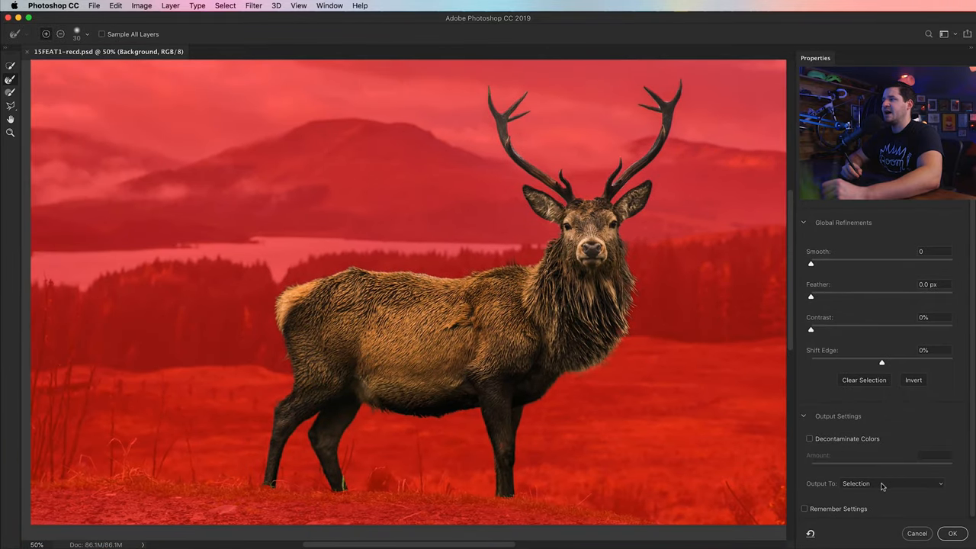
click(877, 483)
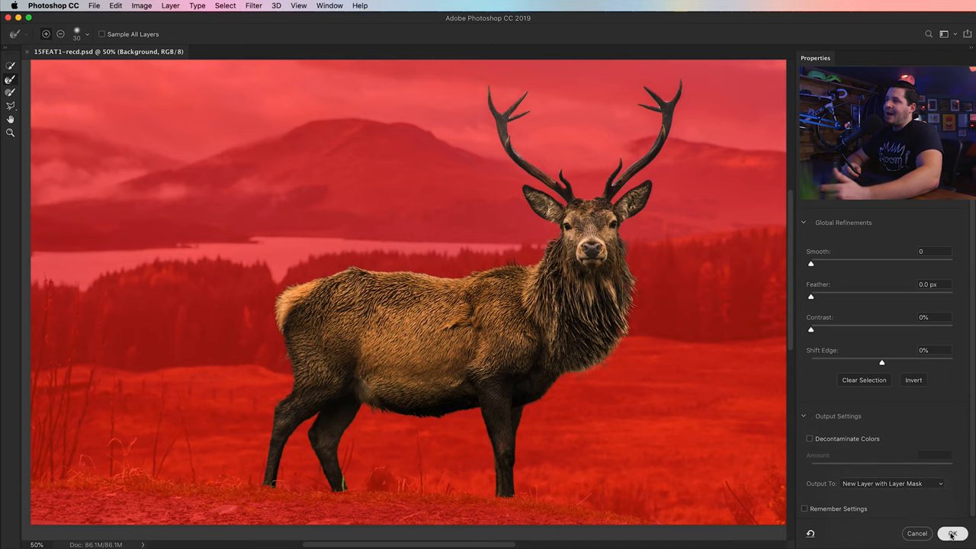
click(951, 533)
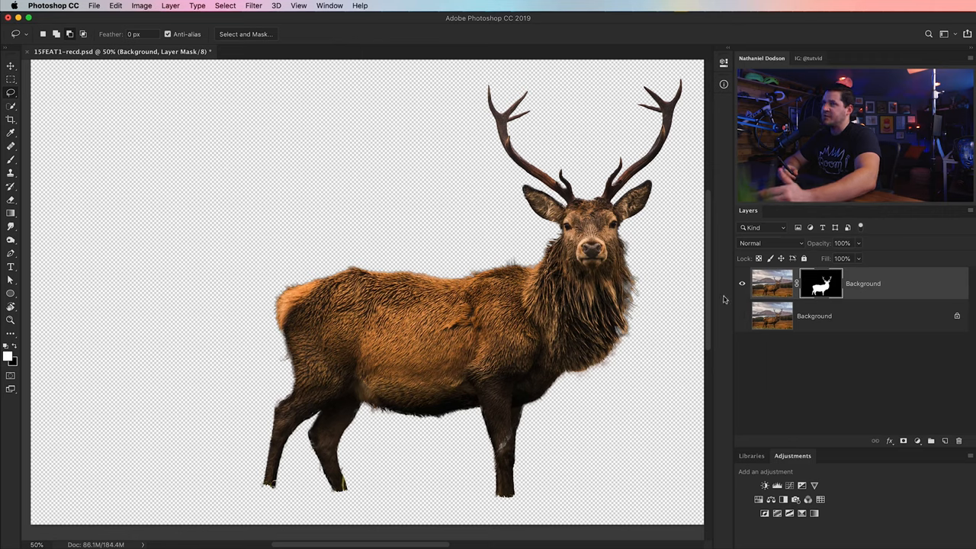
mouse_move(752, 298)
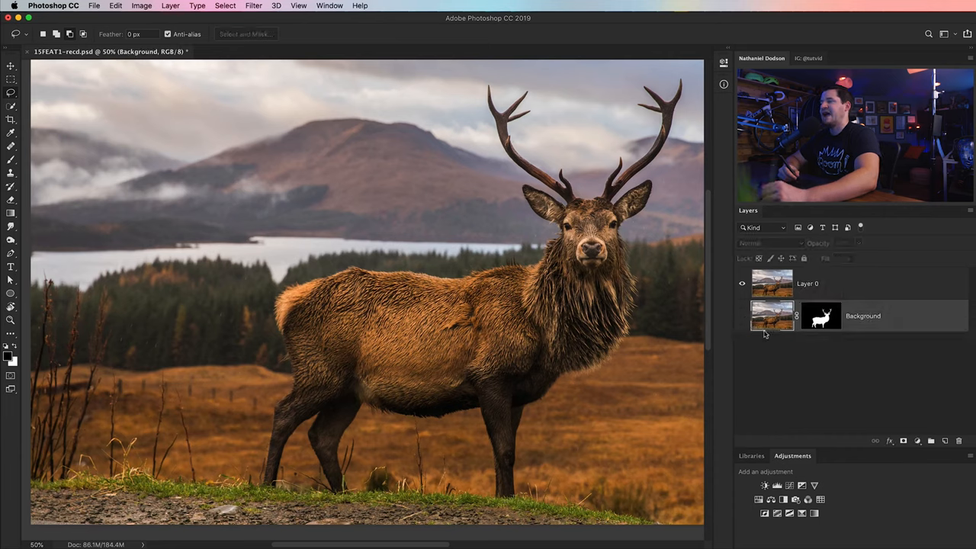
Step: Rename the full landscape photo layer 'Day-to-night'
double_click(807, 283)
text(Day-to-night)
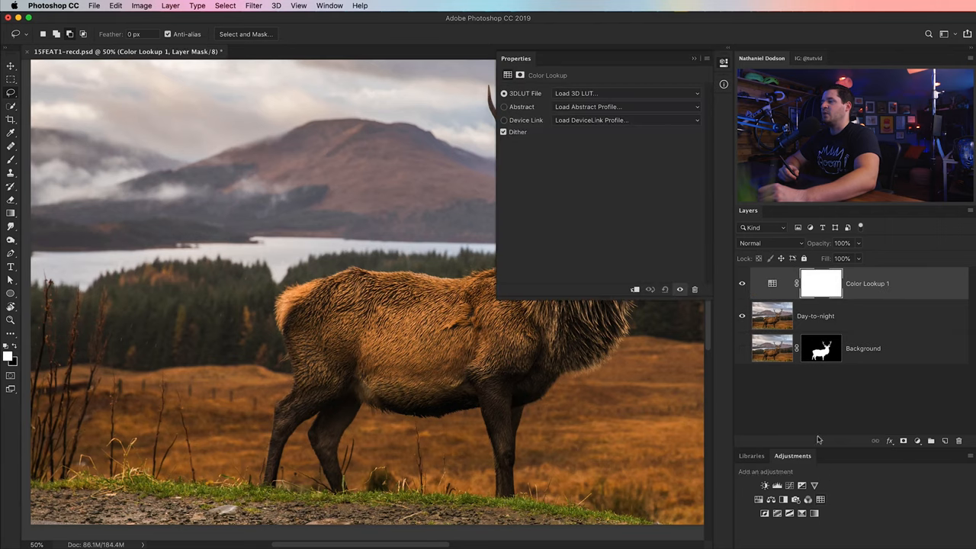
Step: Add a second Color Lookup layer using the Moonlight.3DL look
click(625, 92)
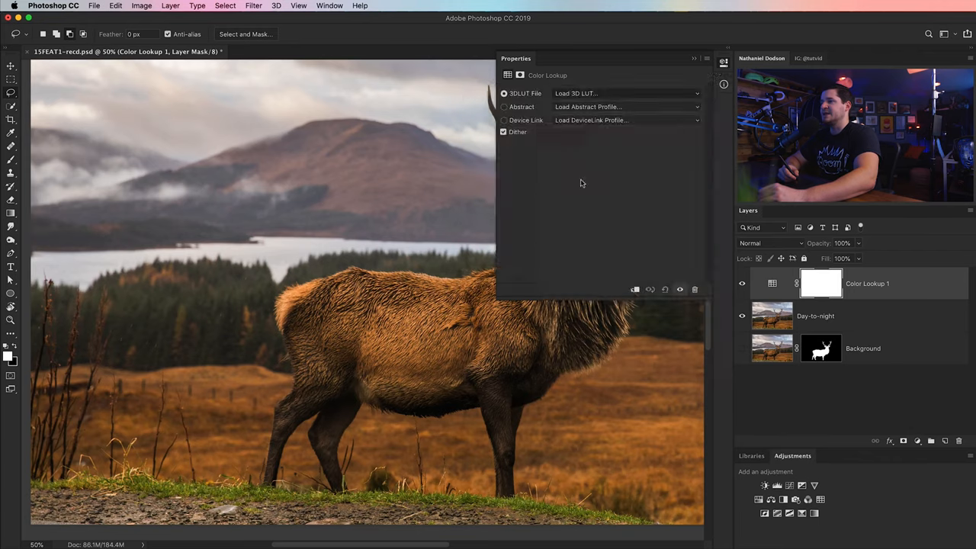
click(626, 93)
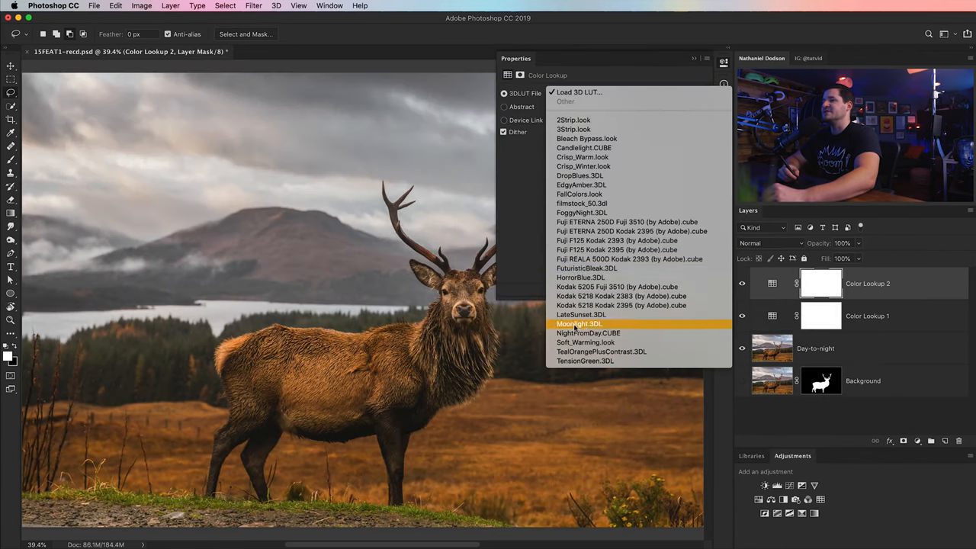
click(579, 324)
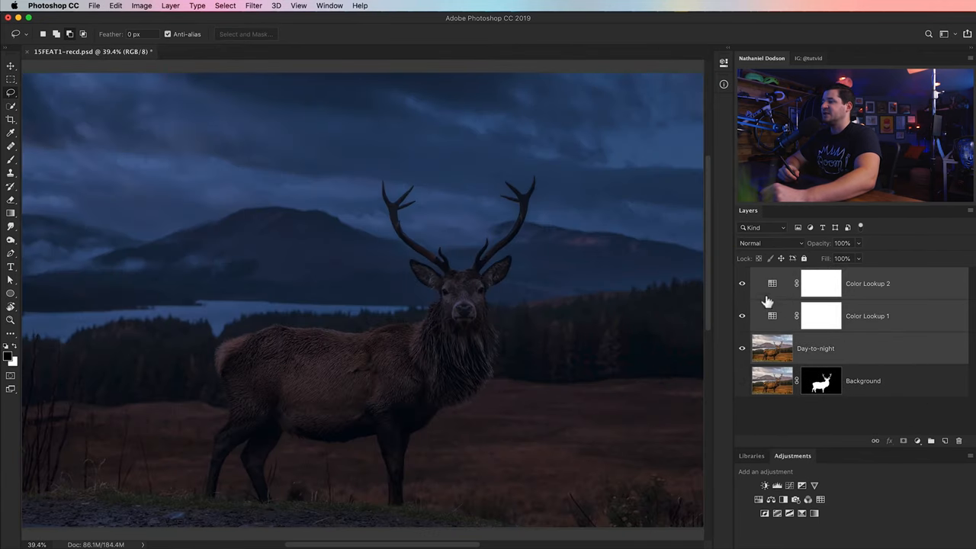
click(171, 6)
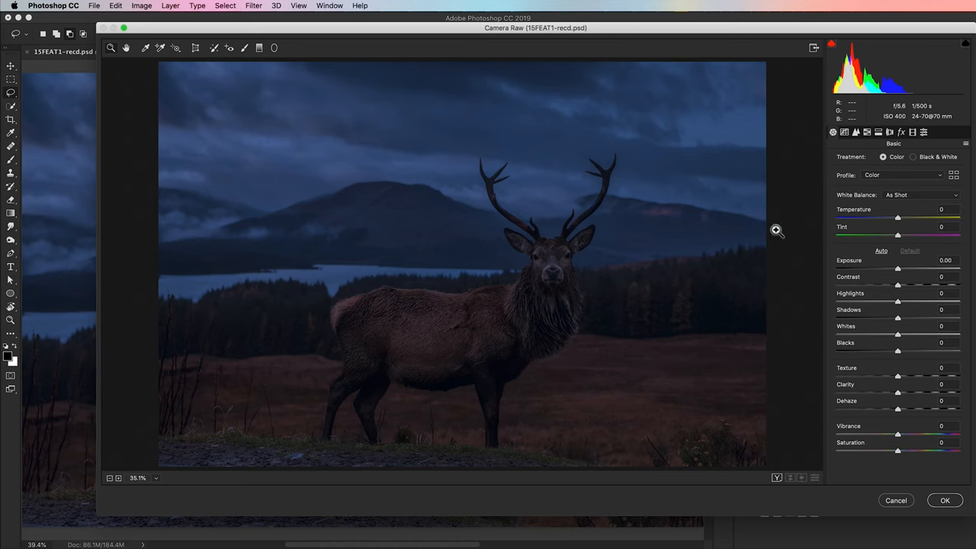
Step: Apply Camera Raw: Temperature -23, Tint +10, Exposure -1, Highlights/Whites -100, Shadows -30, Blacks -29, Dehaze -43, Saturation -22
drag(898, 217, 883, 218)
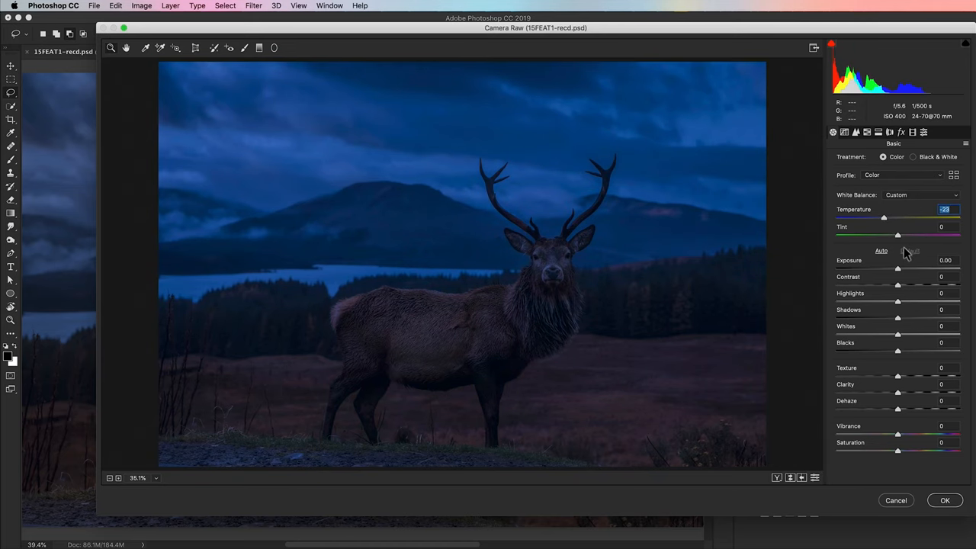
drag(898, 235, 904, 235)
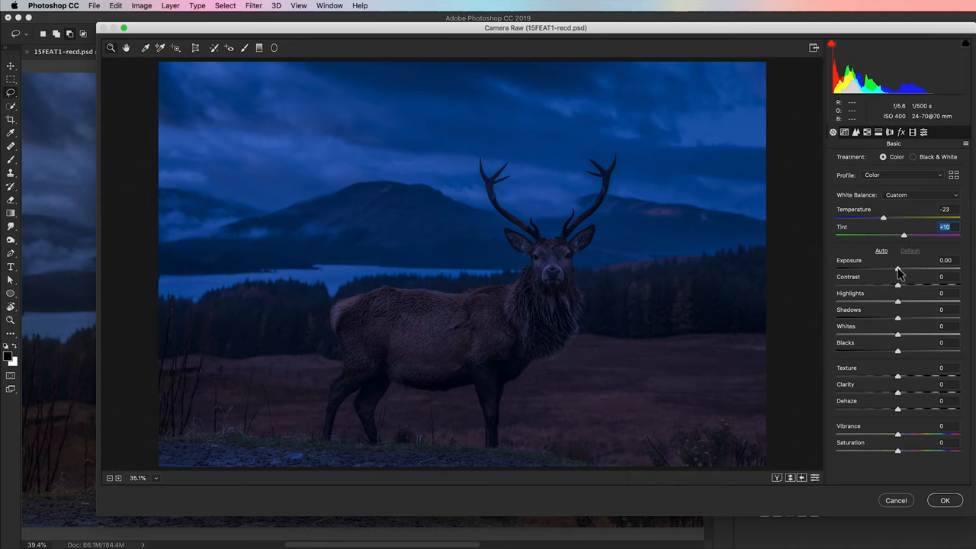
drag(897, 271, 899, 270)
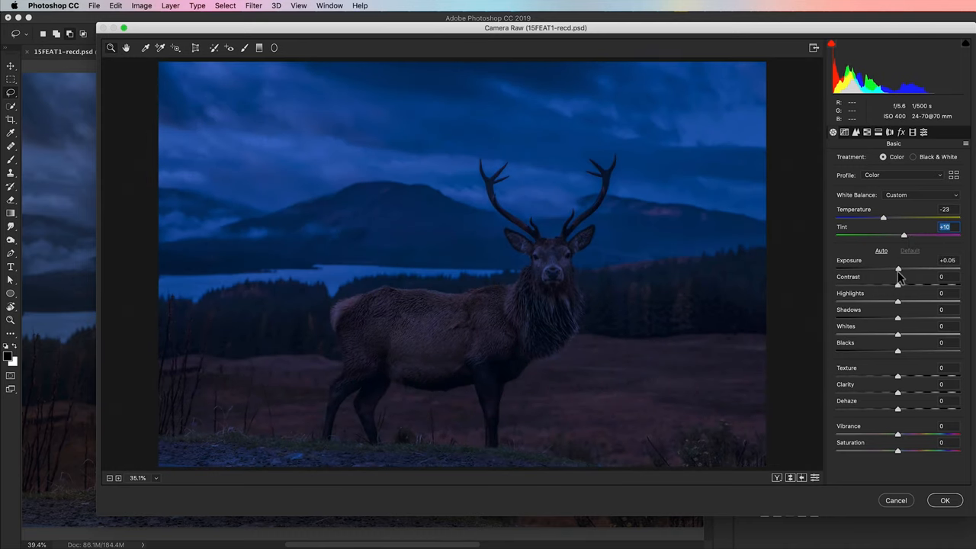
drag(898, 269, 897, 271)
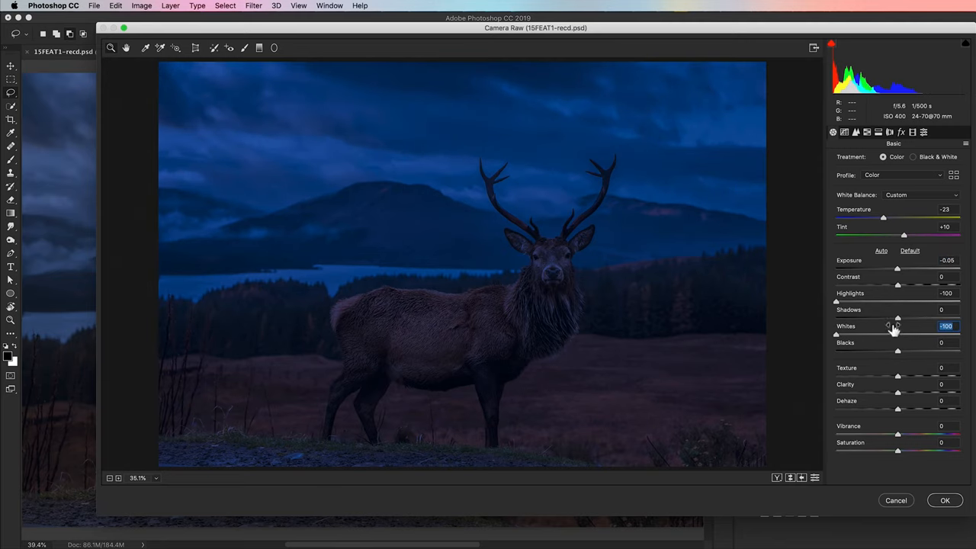
drag(898, 318, 879, 318)
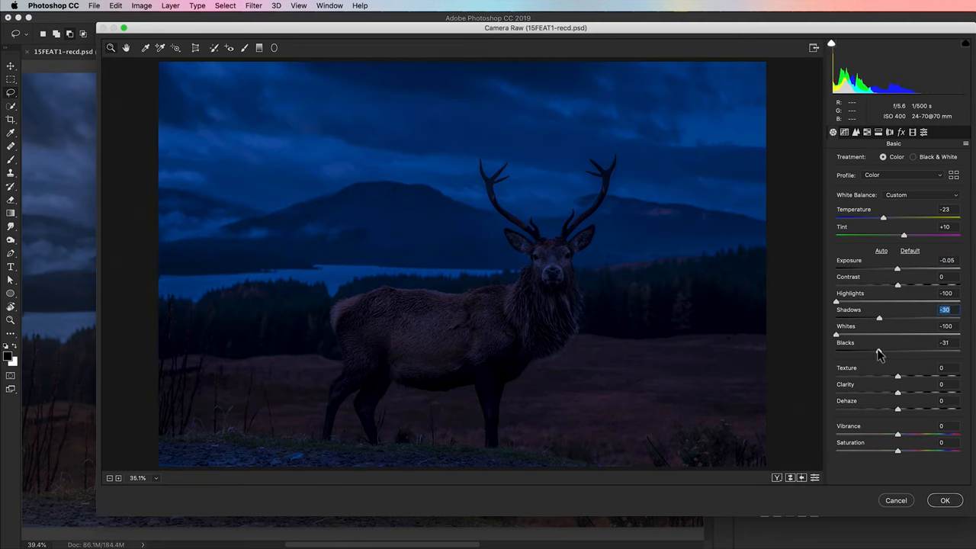
drag(897, 269, 885, 268)
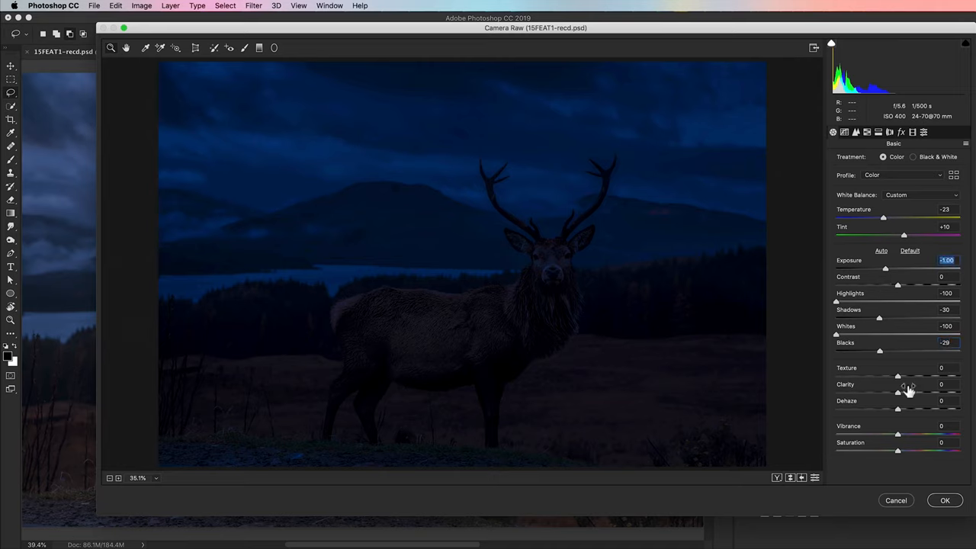
drag(897, 409, 872, 409)
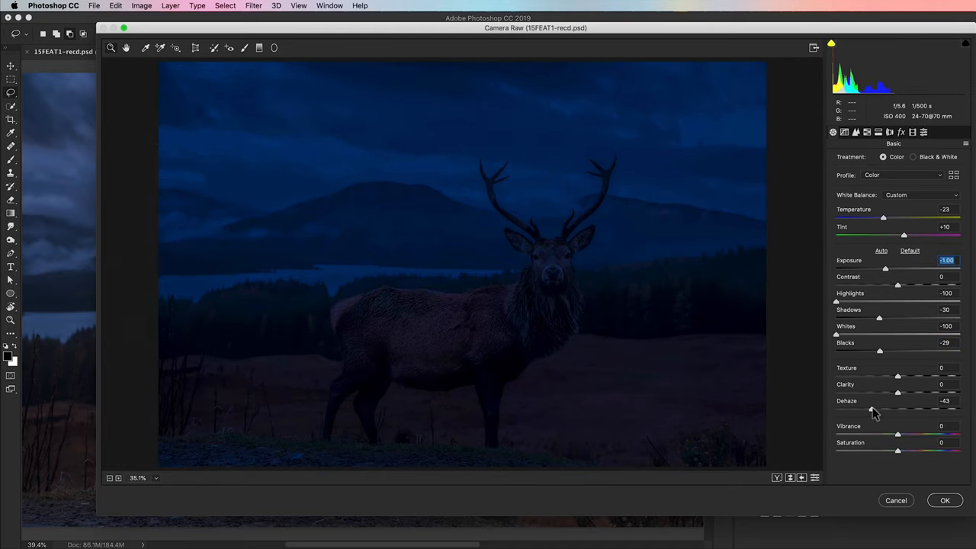
drag(898, 451, 890, 451)
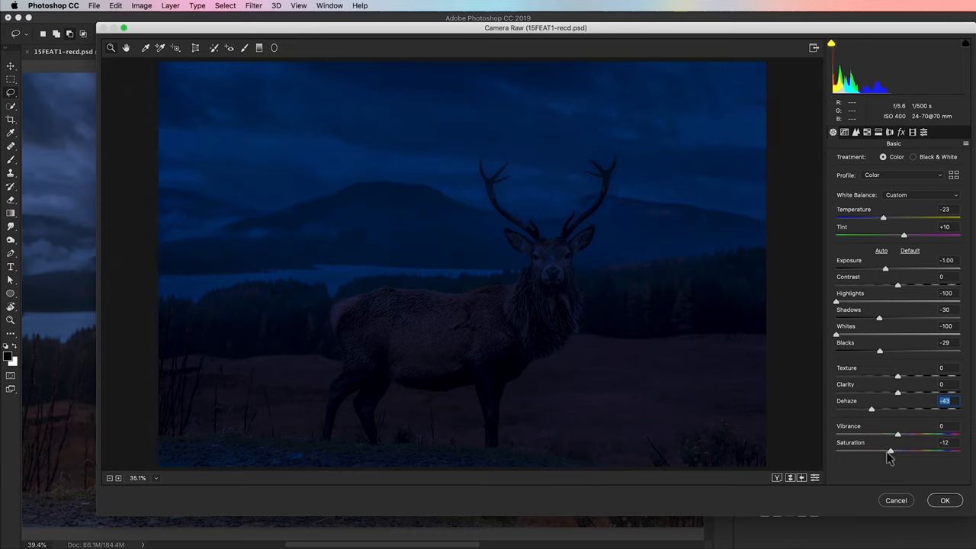
drag(898, 450, 884, 450)
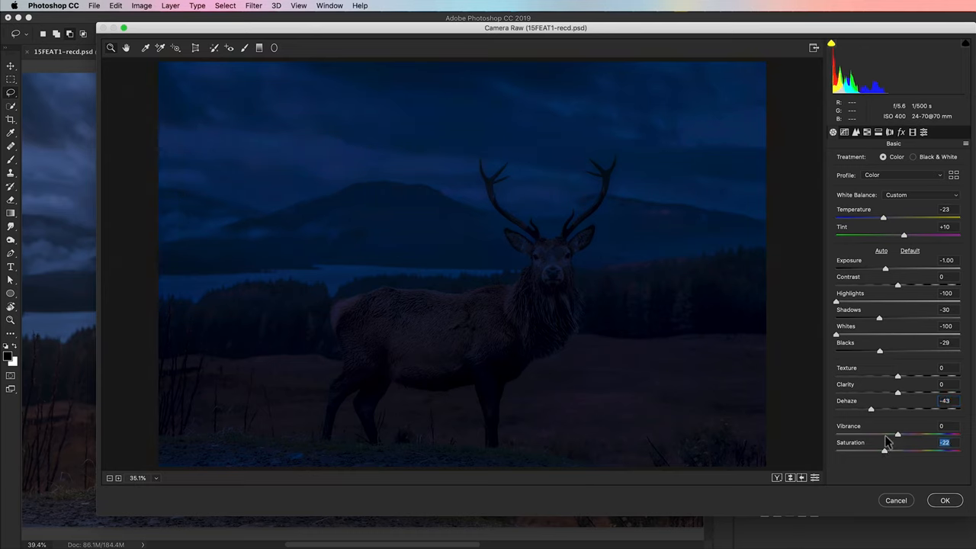
mouse_move(887, 434)
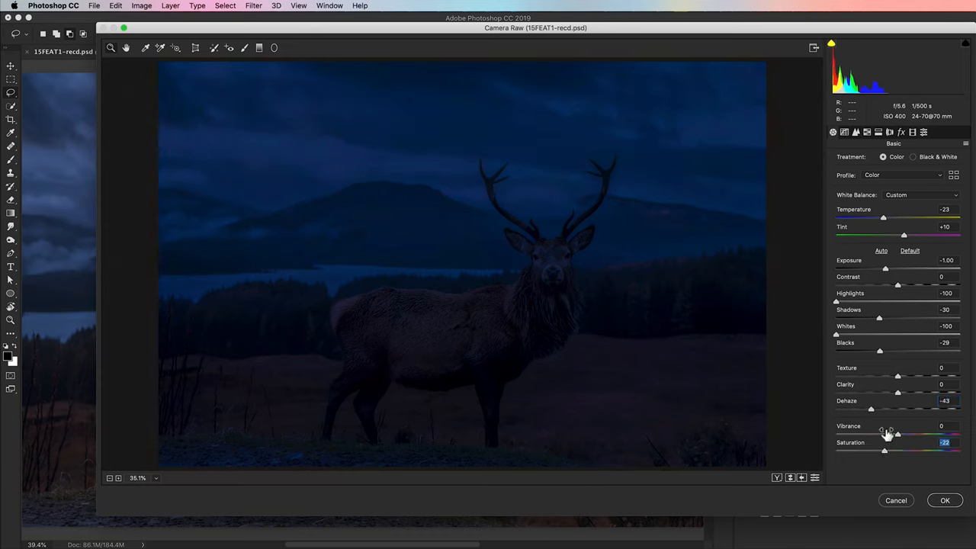
click(944, 500)
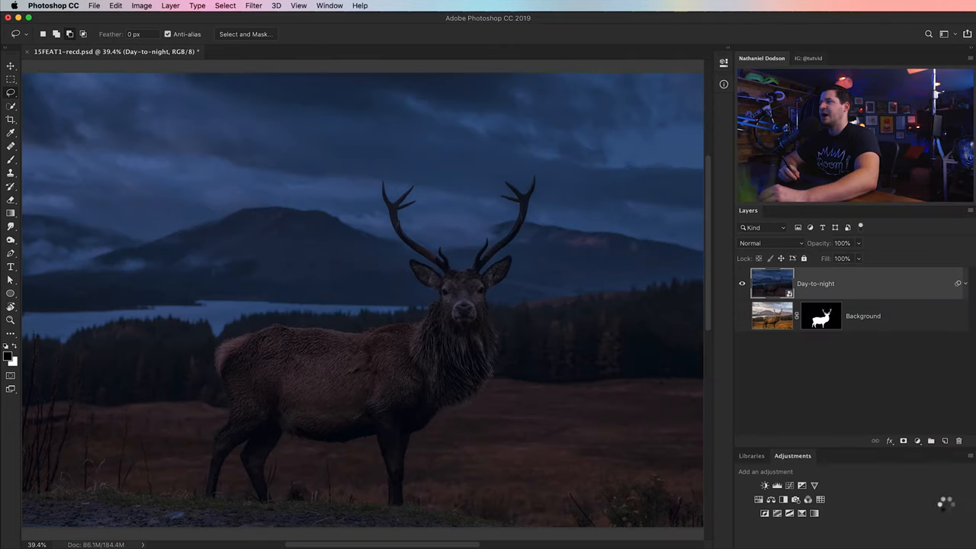
Step: Add a Hue/Saturation layer shifting the Blues channel hue to -30
click(777, 486)
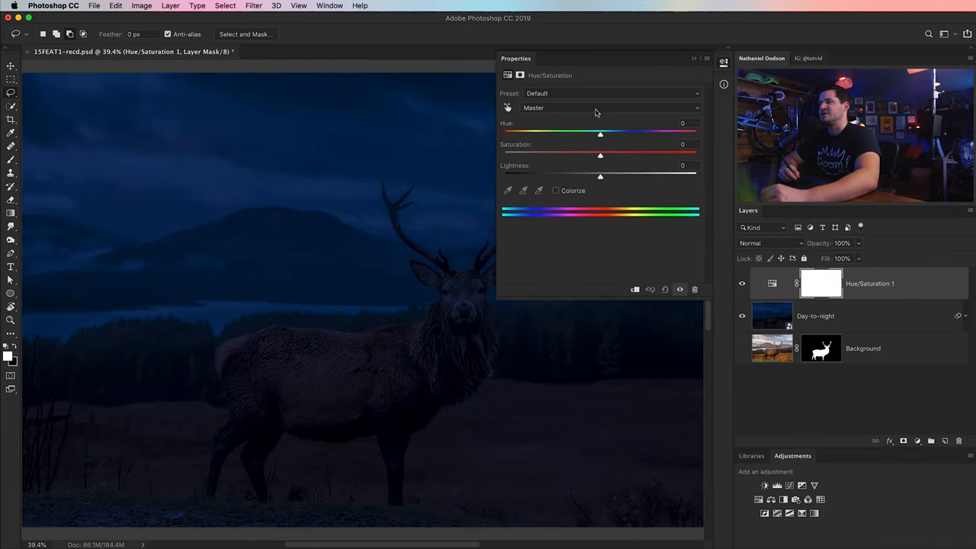
click(610, 108)
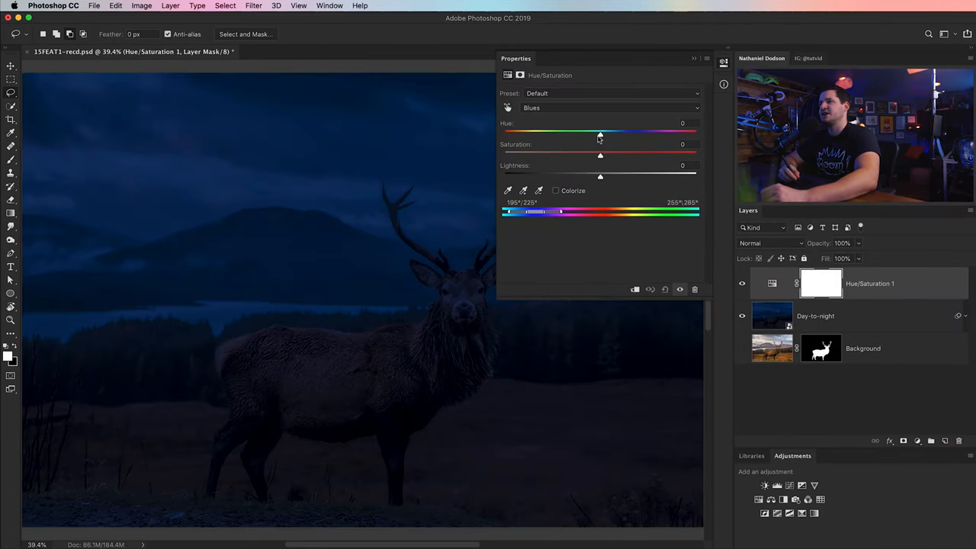
drag(601, 132, 572, 132)
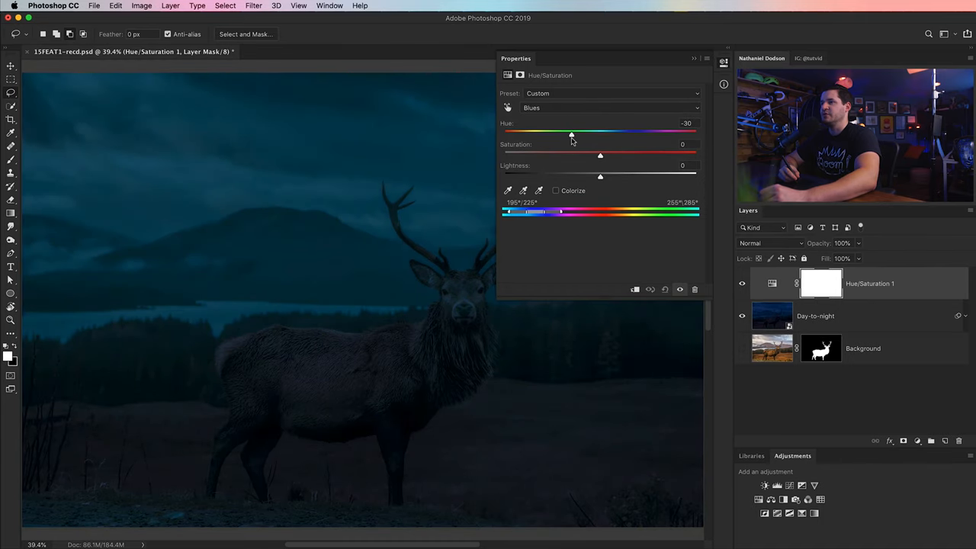
drag(601, 156, 536, 155)
text(night color shift)
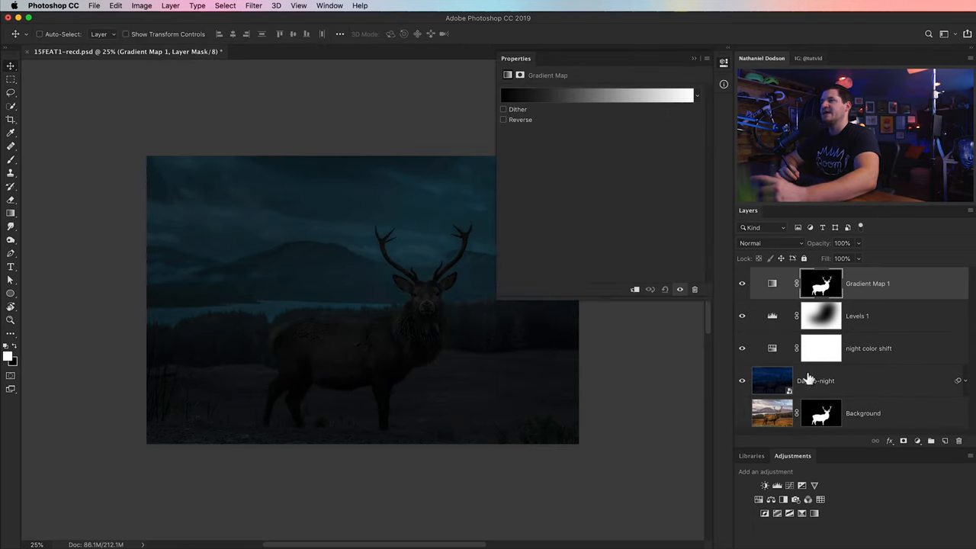
Step: Recolour the gradient map stops to dark brown, burnt orange and bright orange, then compare on/off
click(597, 95)
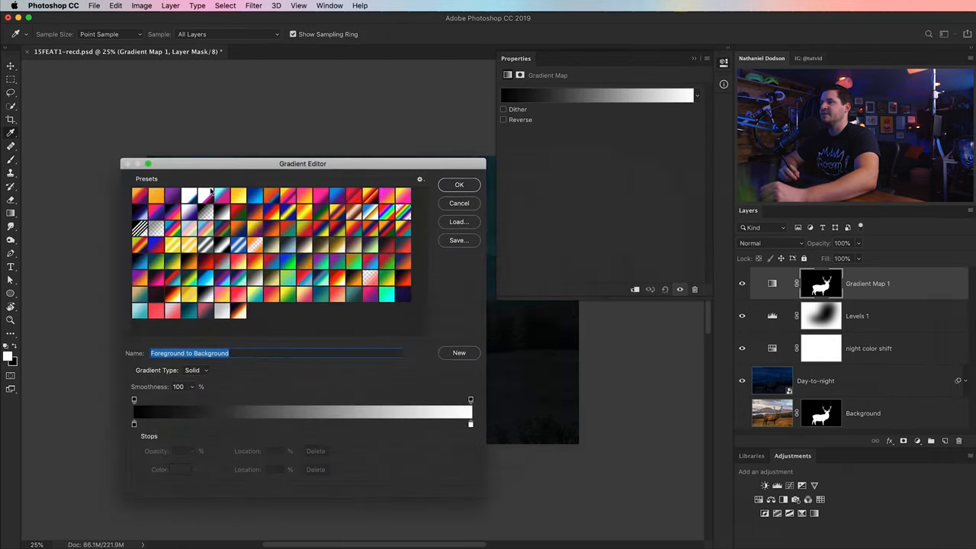
drag(302, 163, 174, 71)
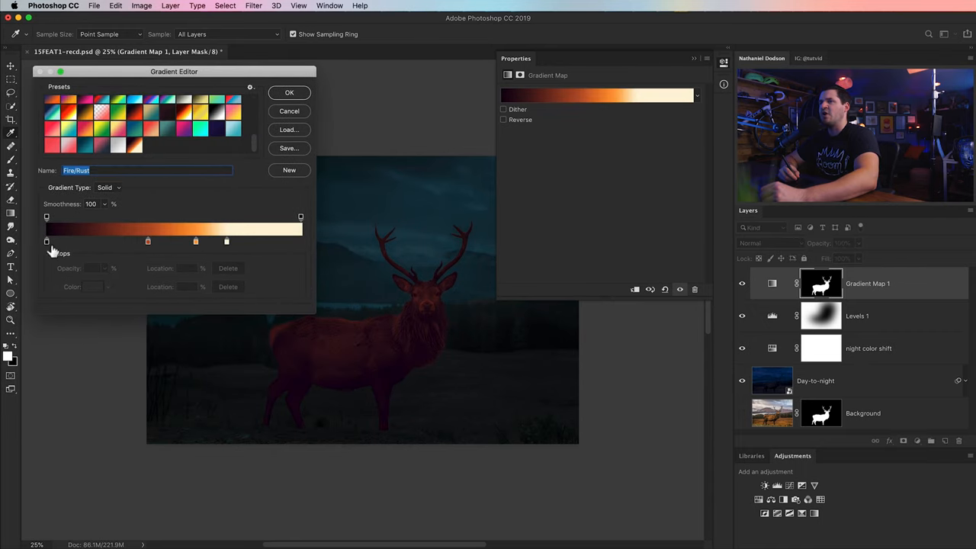
click(46, 241)
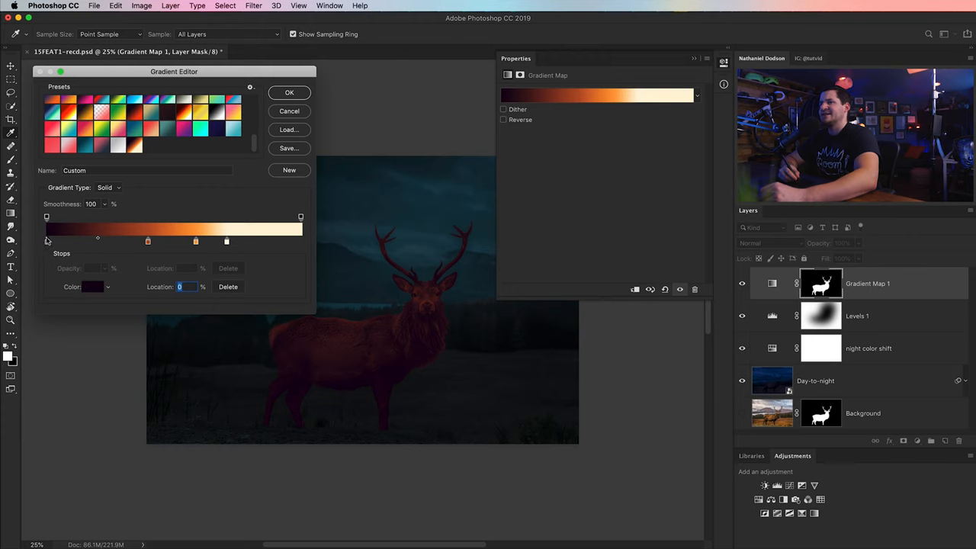
click(93, 287)
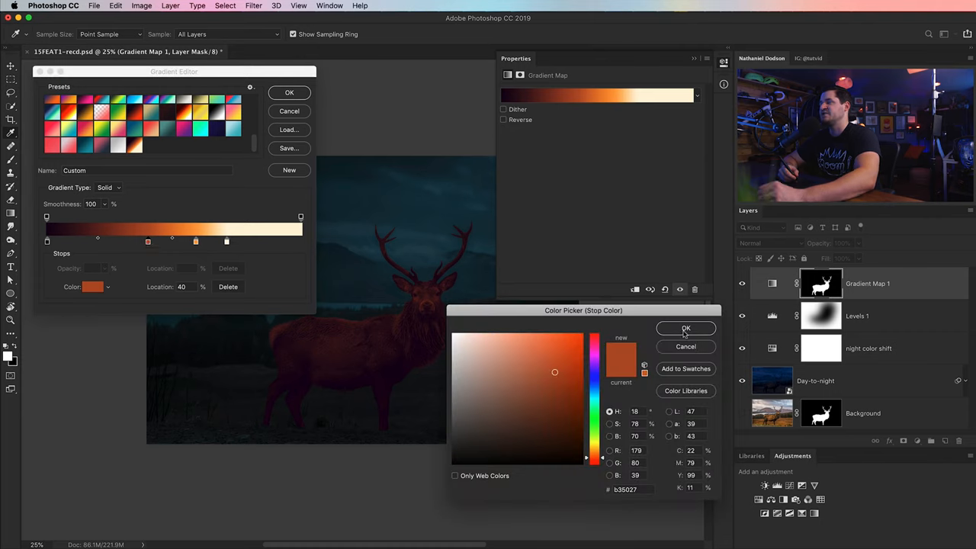
drag(173, 241, 195, 241)
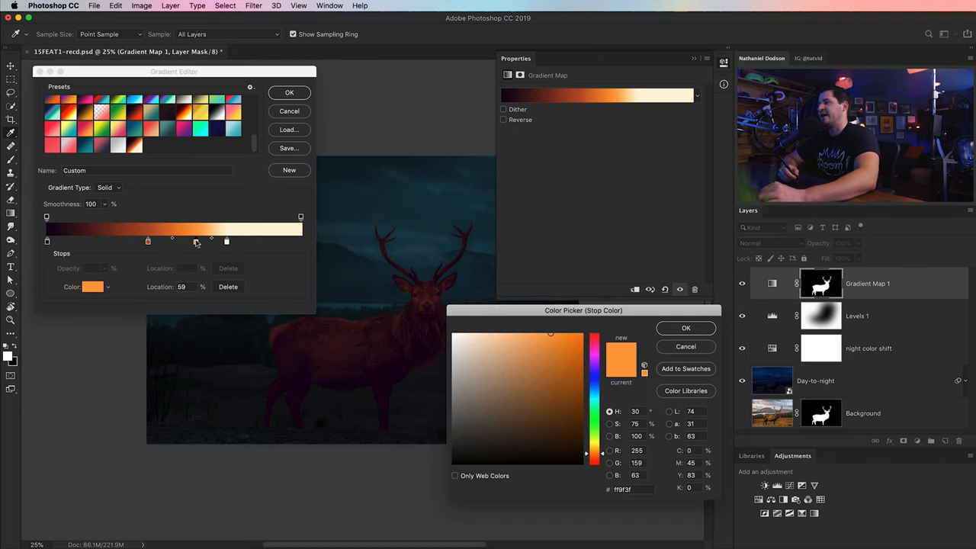
drag(196, 241, 226, 241)
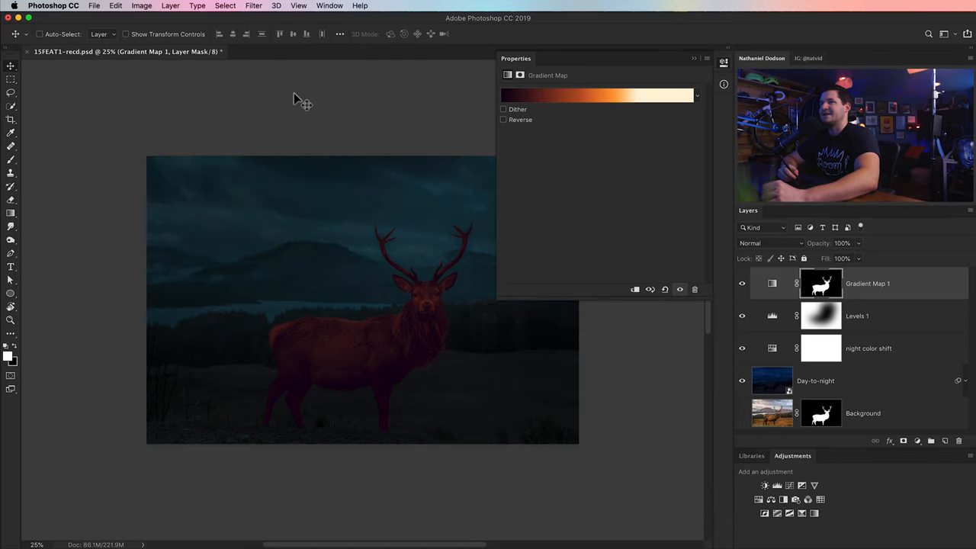
click(741, 283)
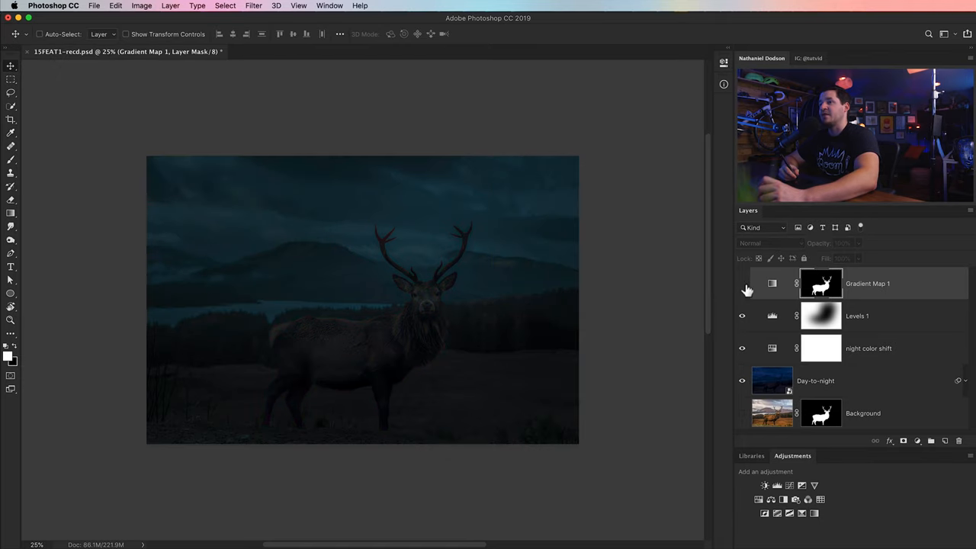
click(741, 282)
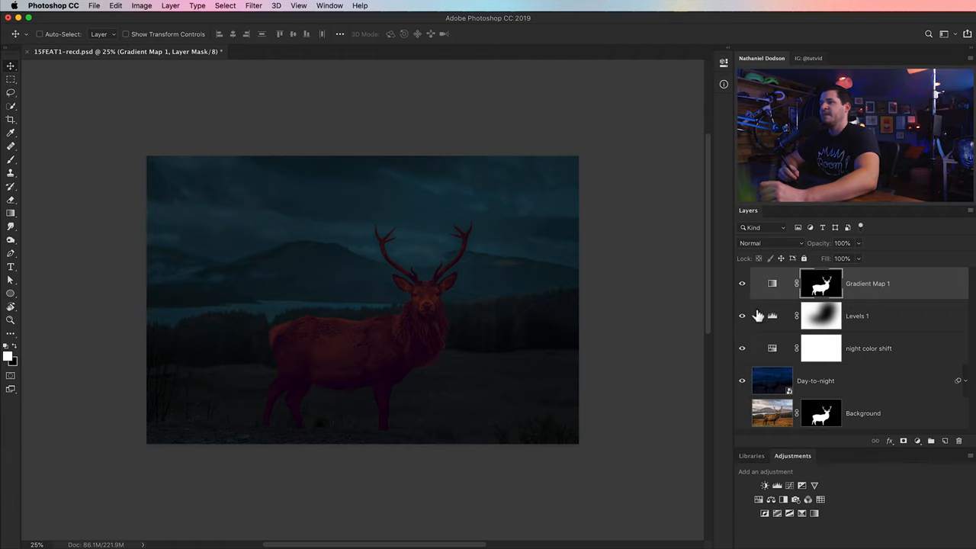
mouse_move(759, 320)
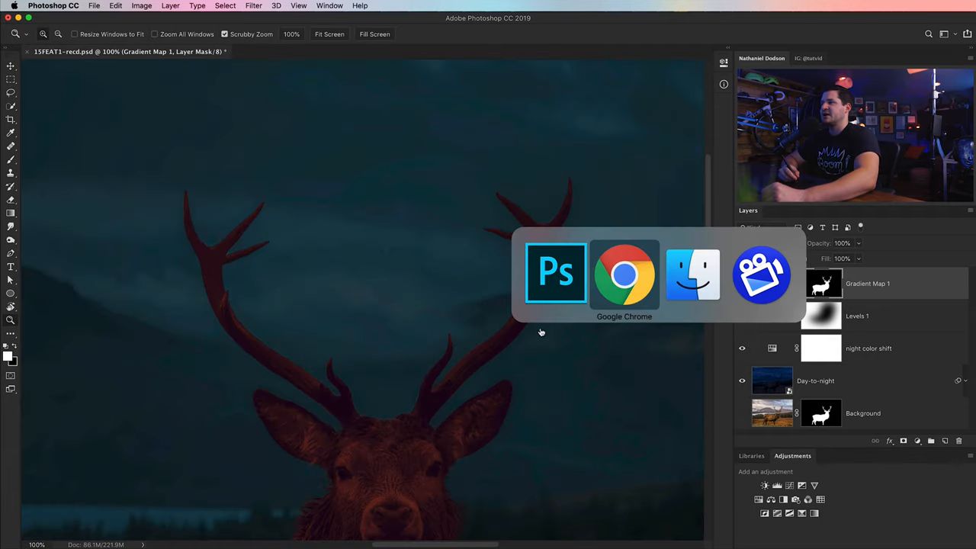
Step: Show the project folder of fire photos in Finder
click(692, 274)
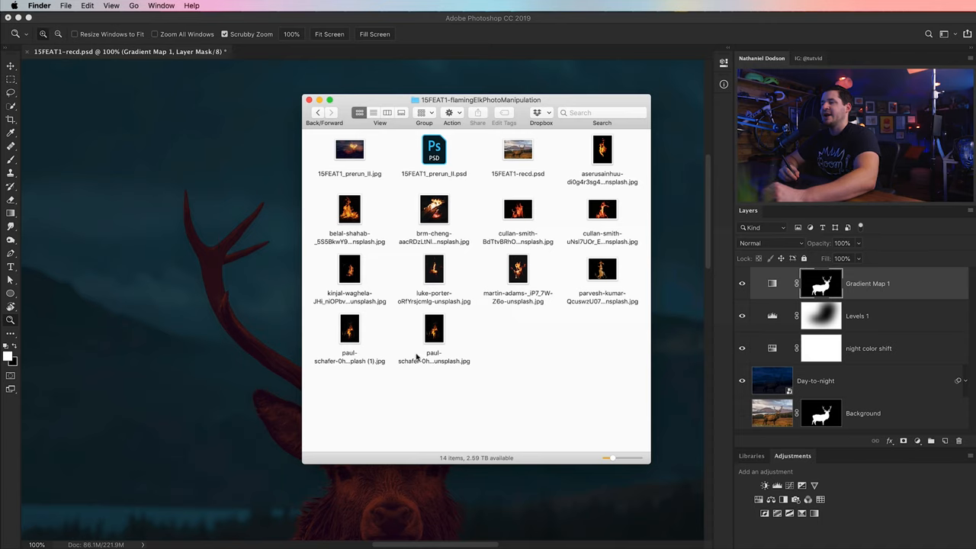
mouse_move(614, 137)
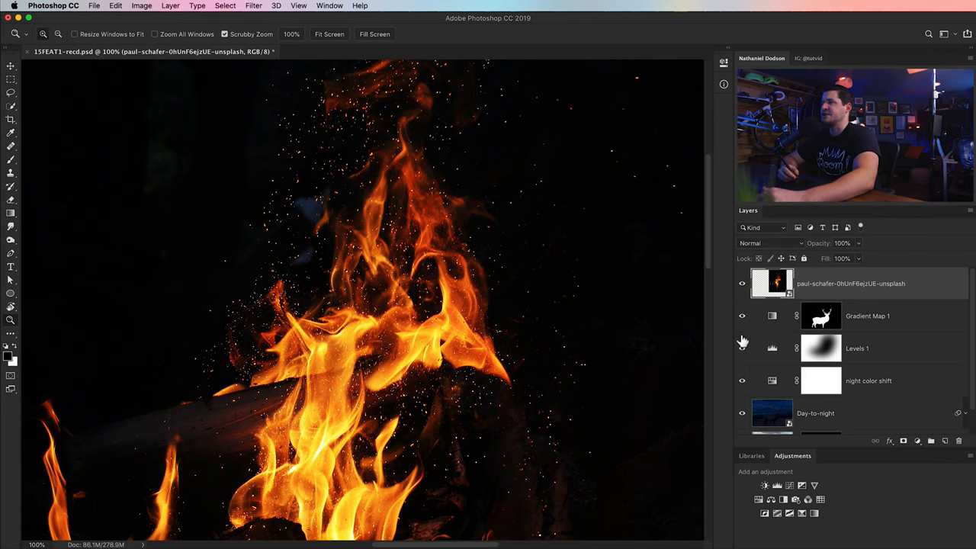
Step: Place another fire photo and warp the flame along the antler
click(770, 242)
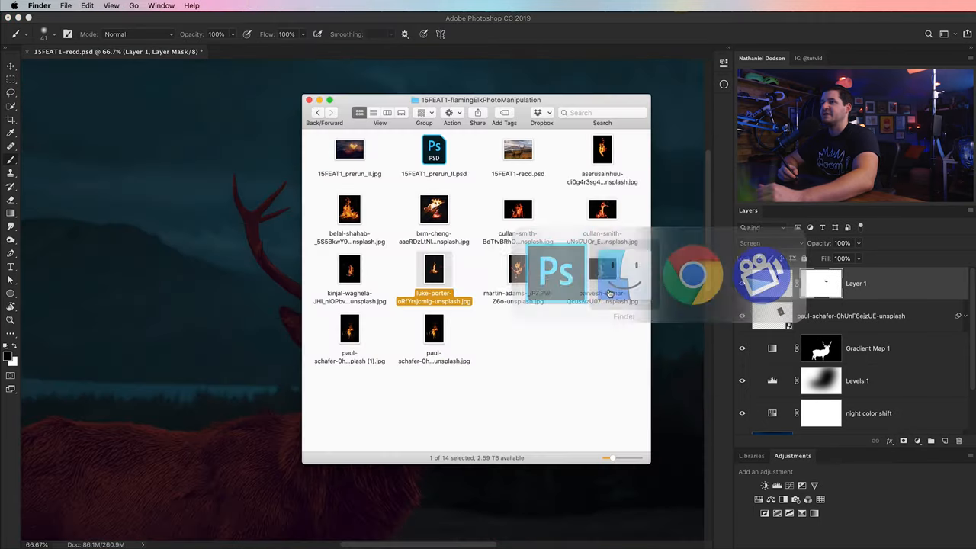
double_click(349, 268)
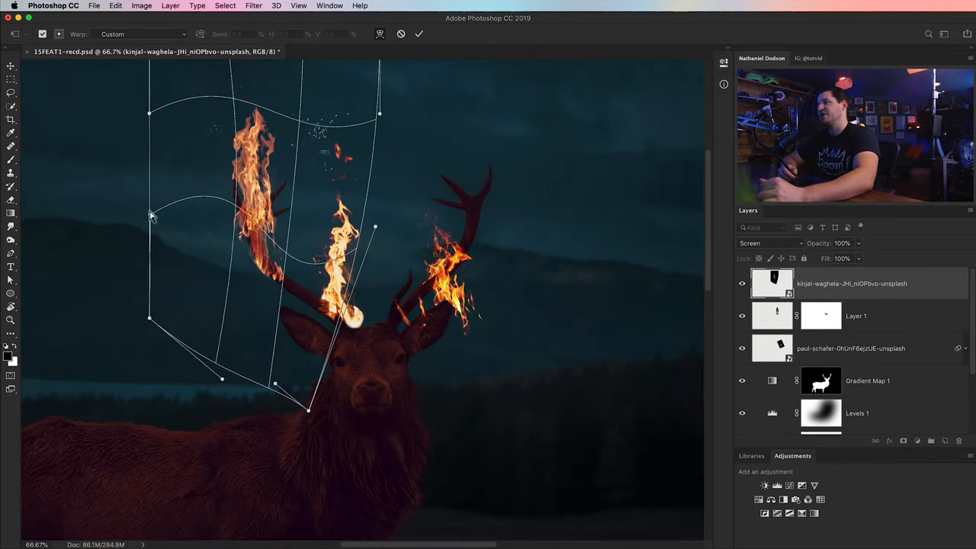
click(419, 34)
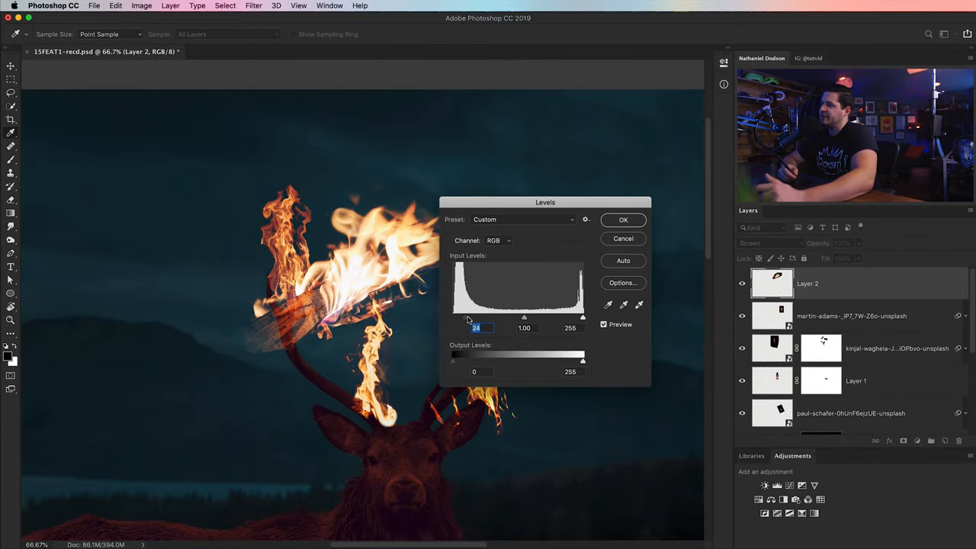
Step: Darken the flame photo's shadows with Levels and close the adjustment
click(623, 219)
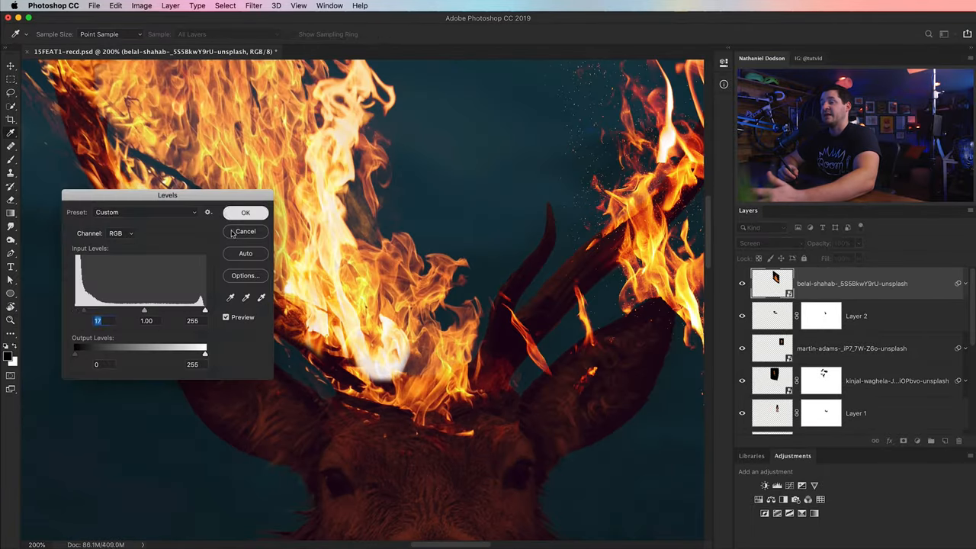
click(245, 231)
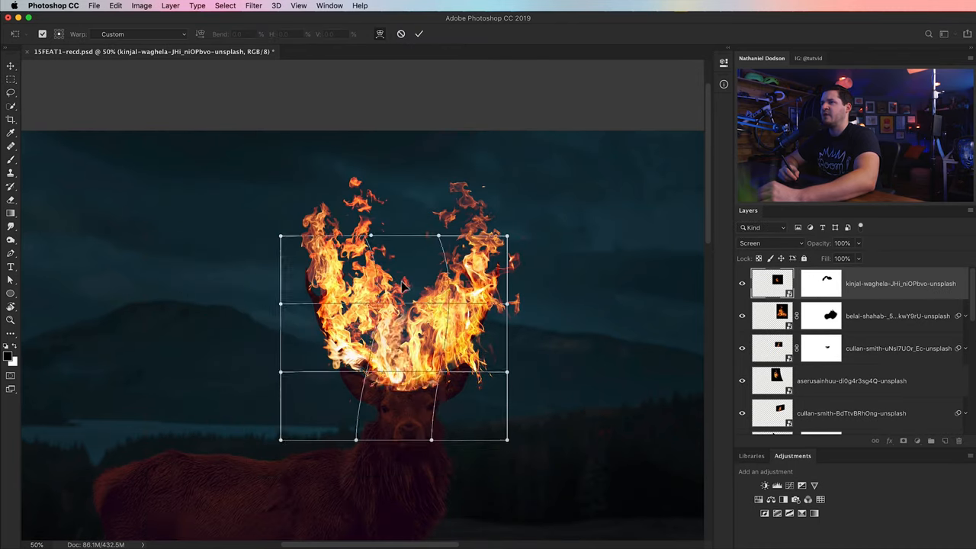
Step: Commit the antler flame warp and gather the fire layers into a Flames group, then save
click(418, 34)
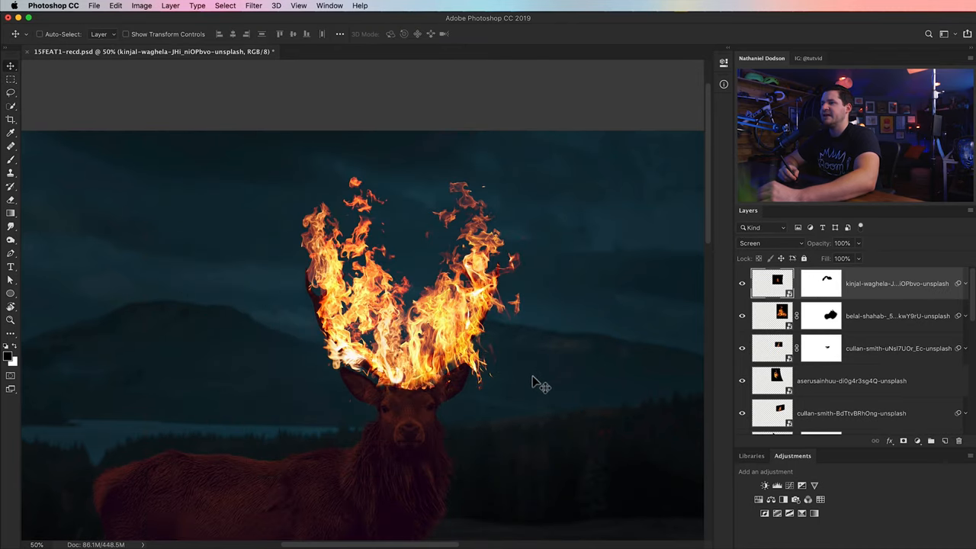
mouse_move(514, 431)
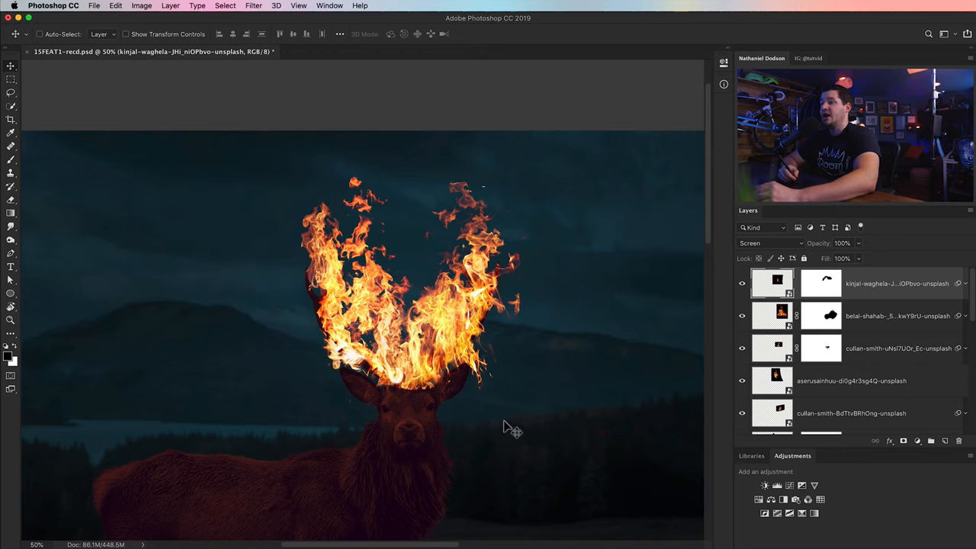
mouse_move(515, 408)
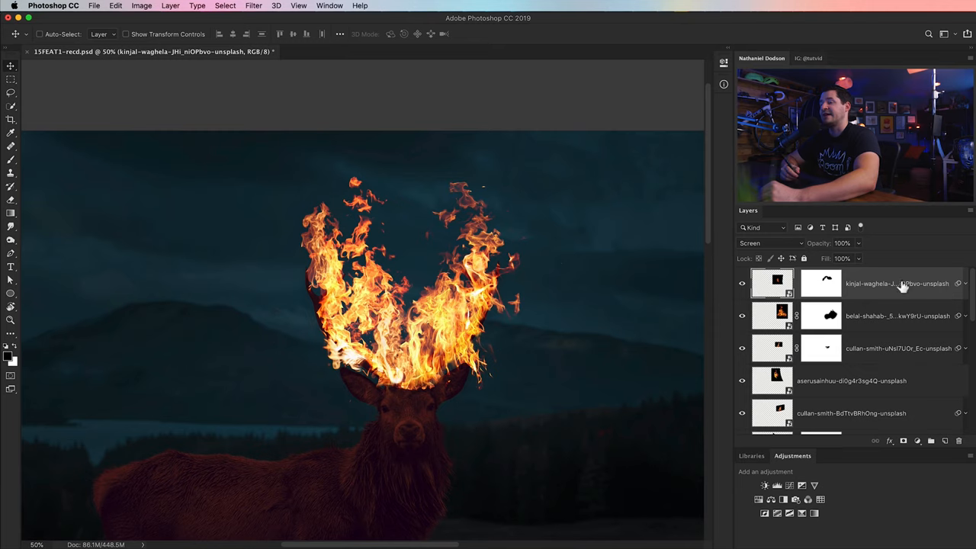
scroll(down, 3)
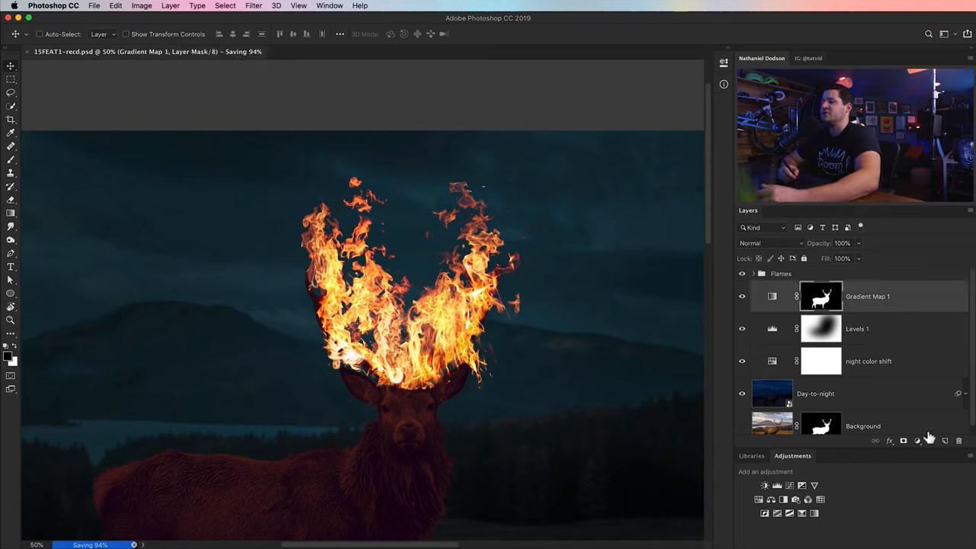
Step: Create a Glow-base layer in Vivid Light blend mode, with an orange brush ready
click(931, 440)
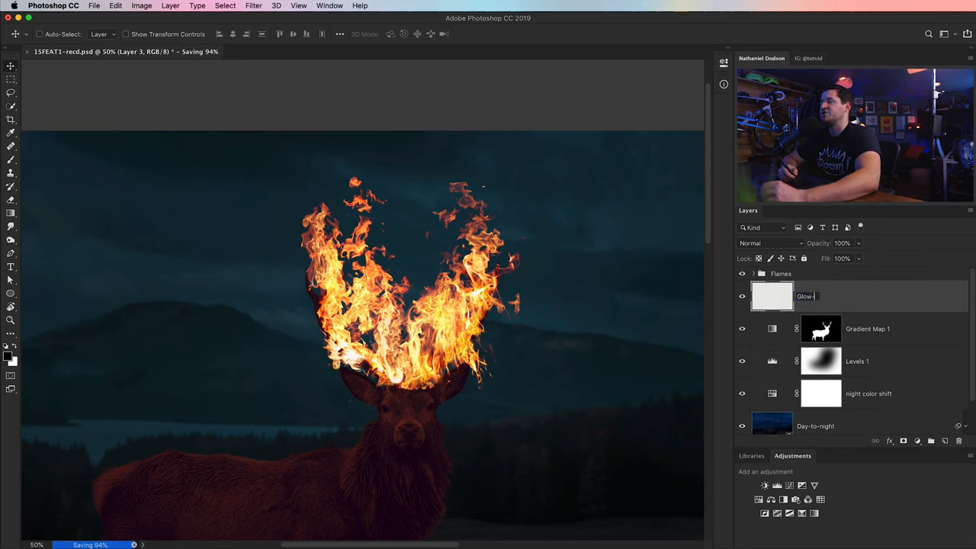
click(770, 242)
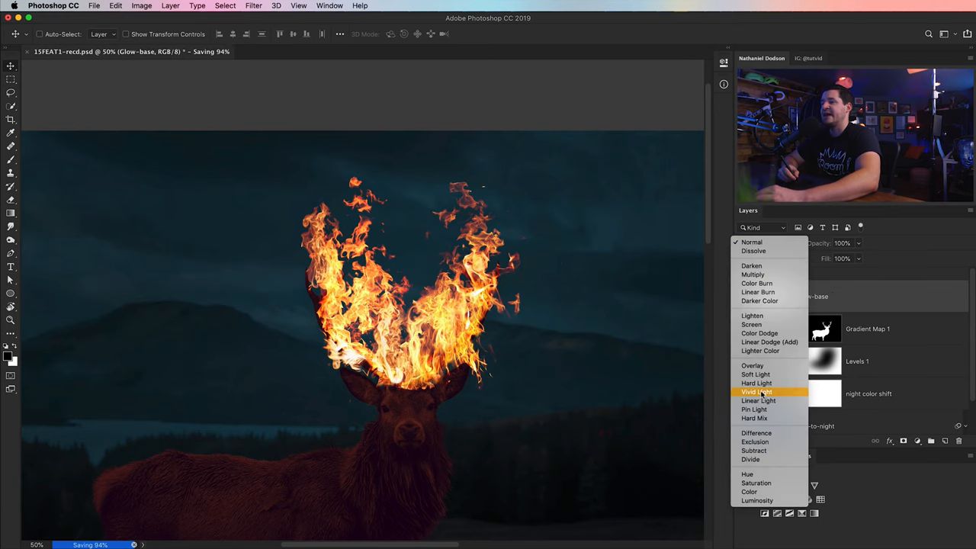
click(757, 391)
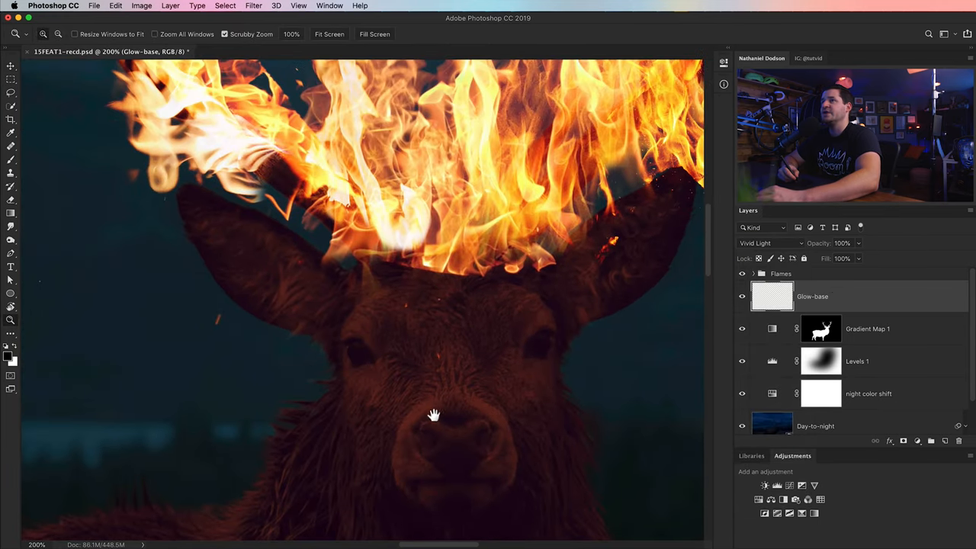
click(11, 160)
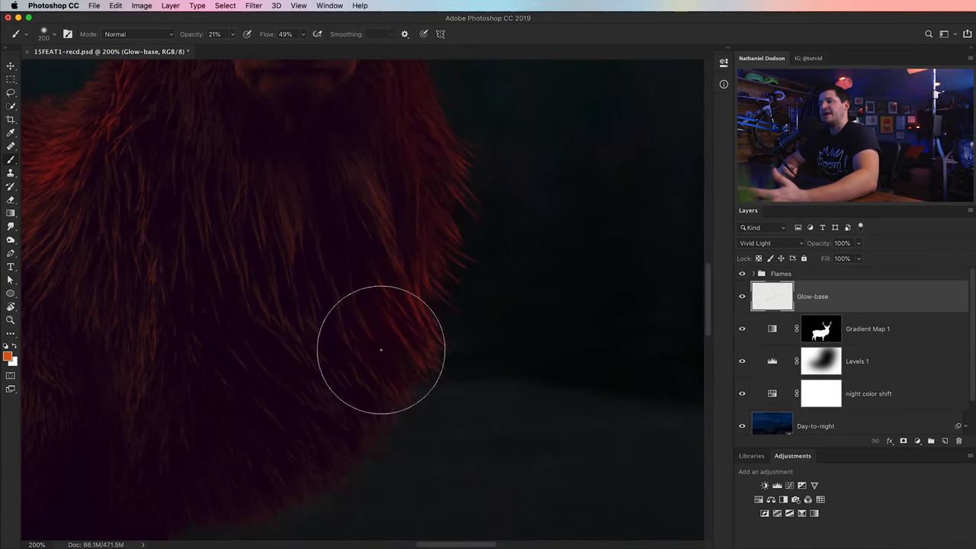
Step: Paint soft orange glow strokes over the elk's fur, head and neck on Glow-base
drag(381, 350, 445, 335)
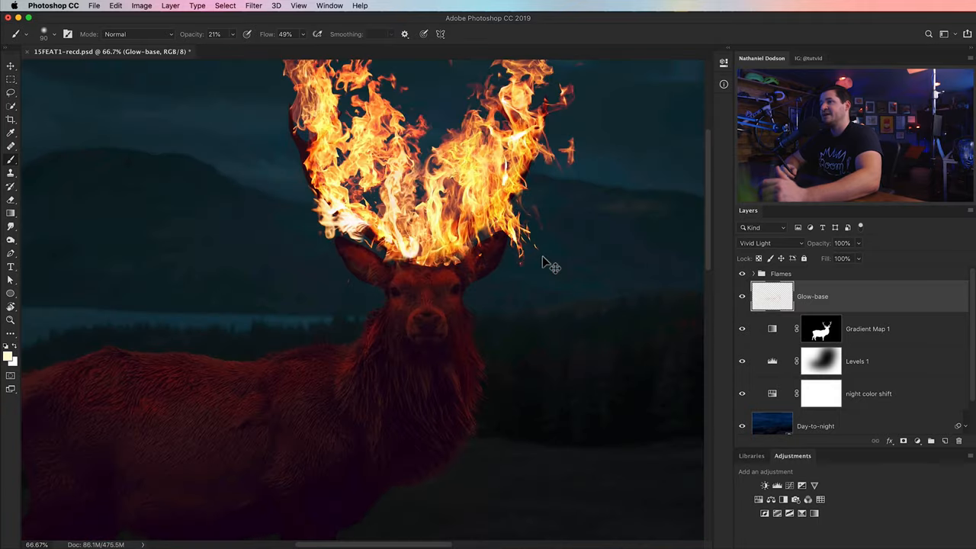
drag(545, 263, 438, 393)
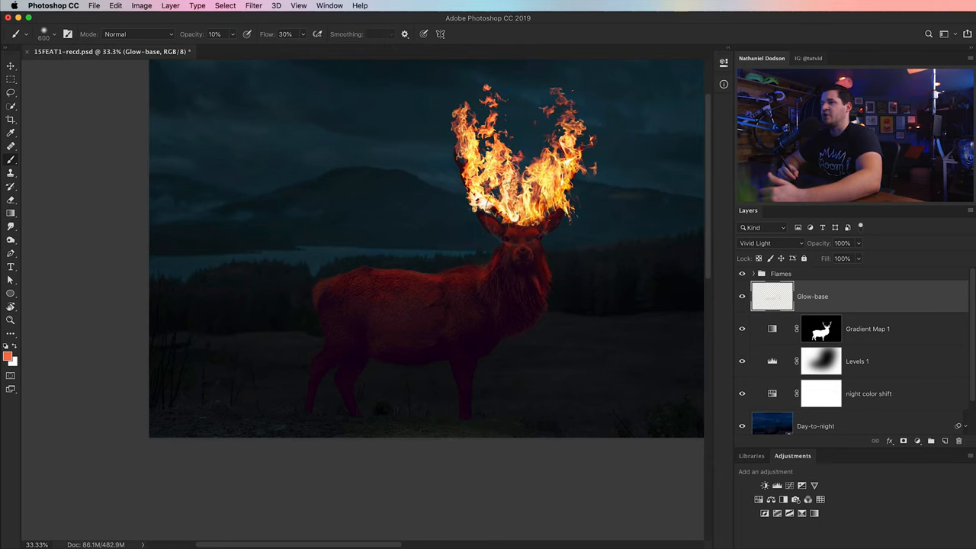
click(11, 321)
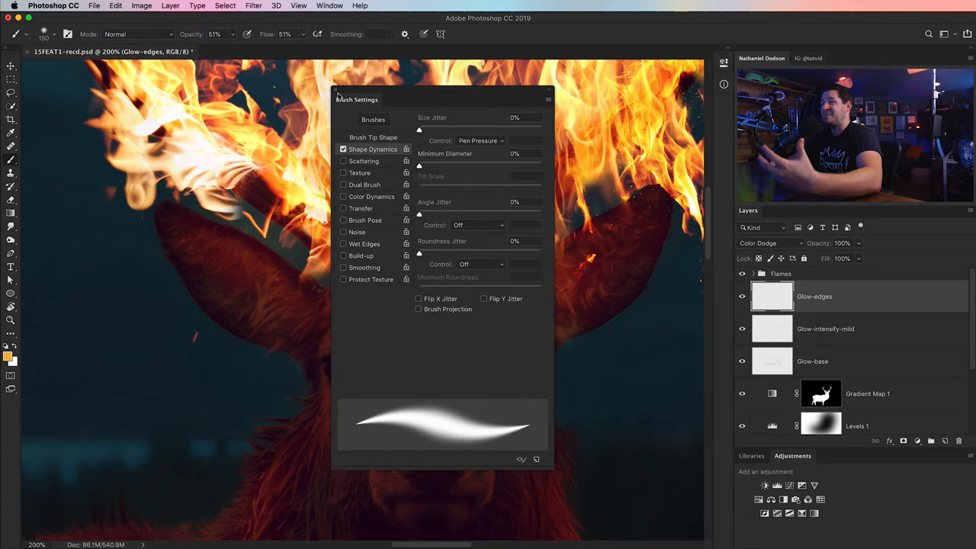
Step: Dab bright orange rim highlights along the stag's back fur on the Color Dodge Glow-edges layer
click(548, 99)
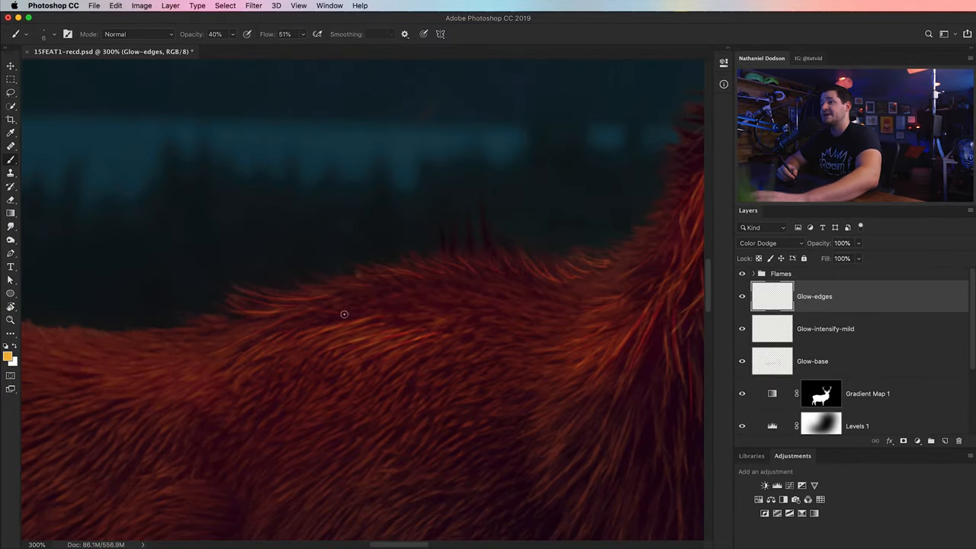
click(11, 319)
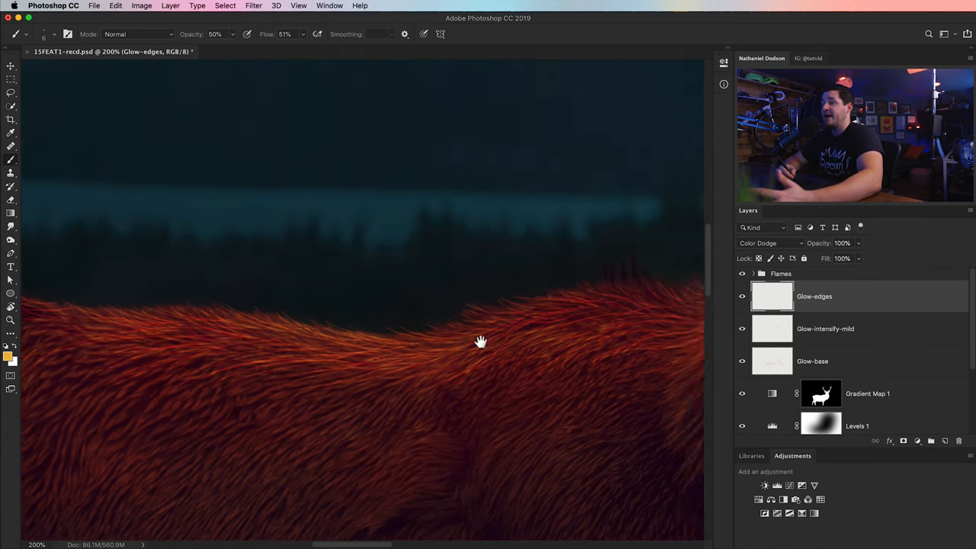
Step: Paint fur highlights on Glow-color-contrast and Glow-highlight-blend, and set Glow-base to 59% opacity
drag(481, 341, 407, 410)
text(Glow-highlight-blend)
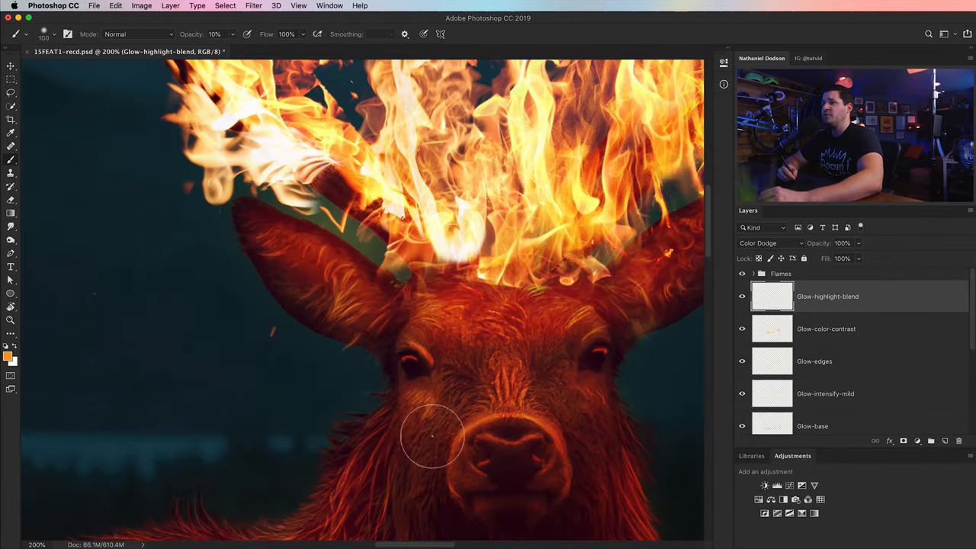
scroll(down, 3)
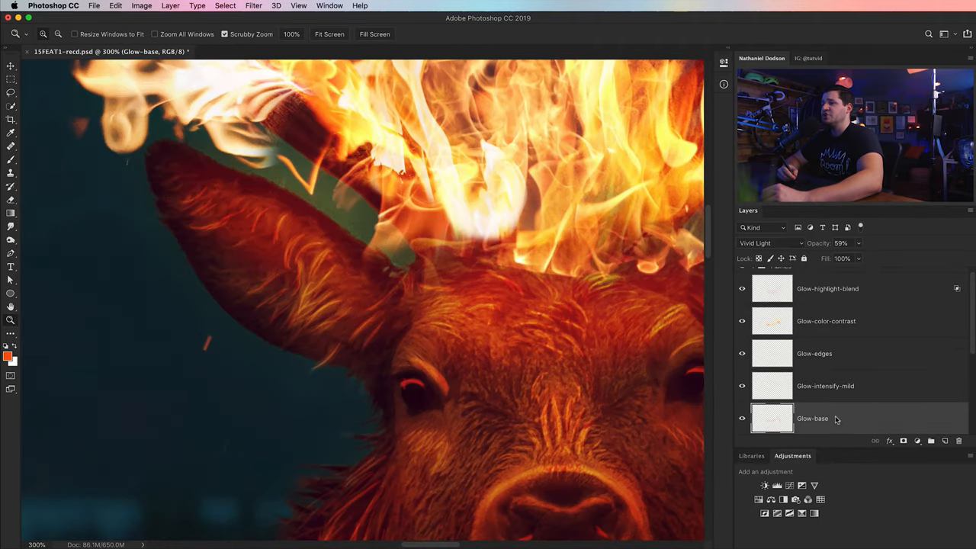
Step: Split Glow-base's Underlying Layer black slider to 0/98 and compare with Preview toggled
double_click(812, 418)
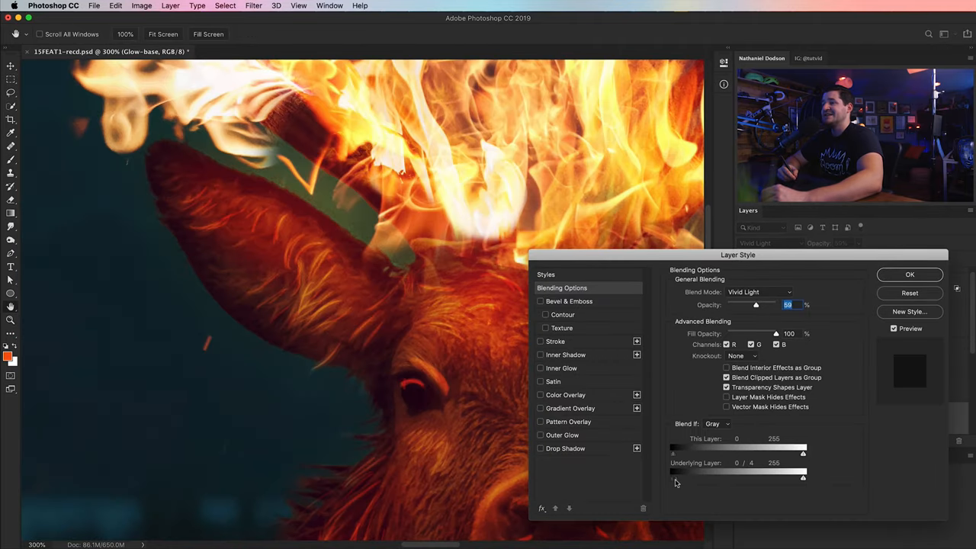
drag(675, 478, 695, 478)
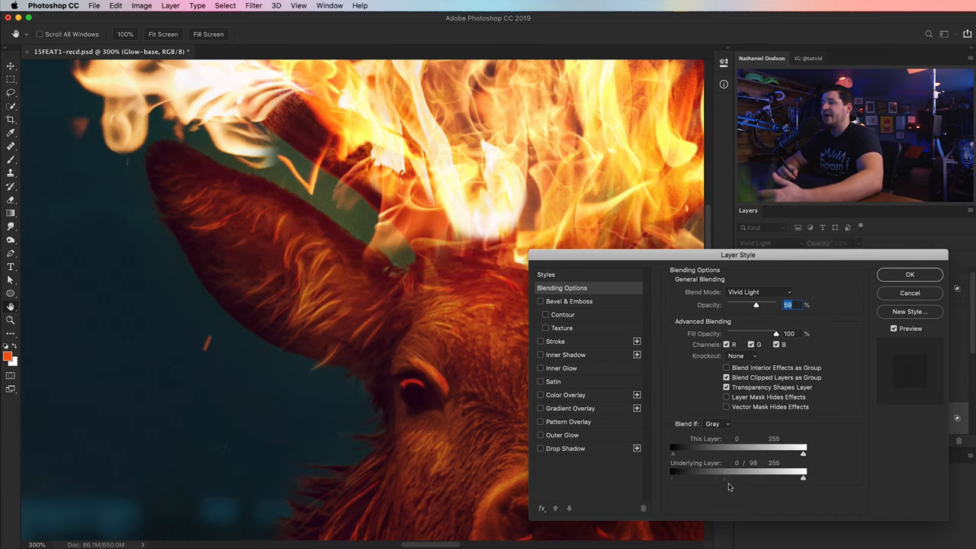
click(894, 329)
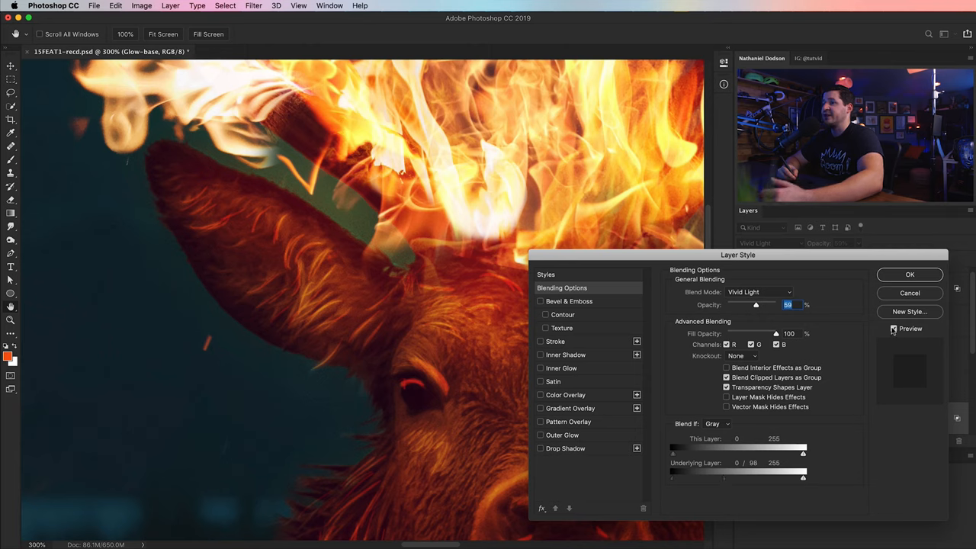
click(910, 275)
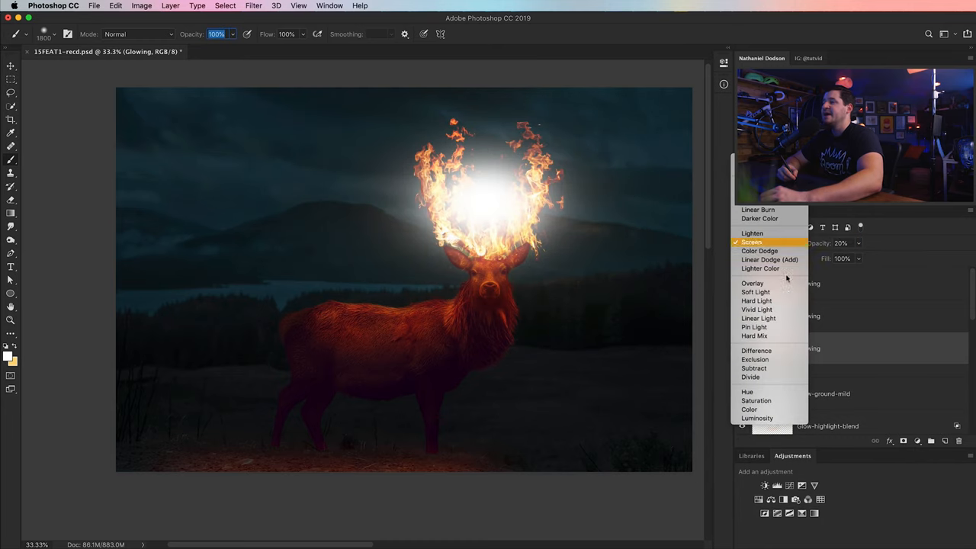
Step: Set the white Glowing layer to Linear Dodge (Add) with 22% fill
click(751, 243)
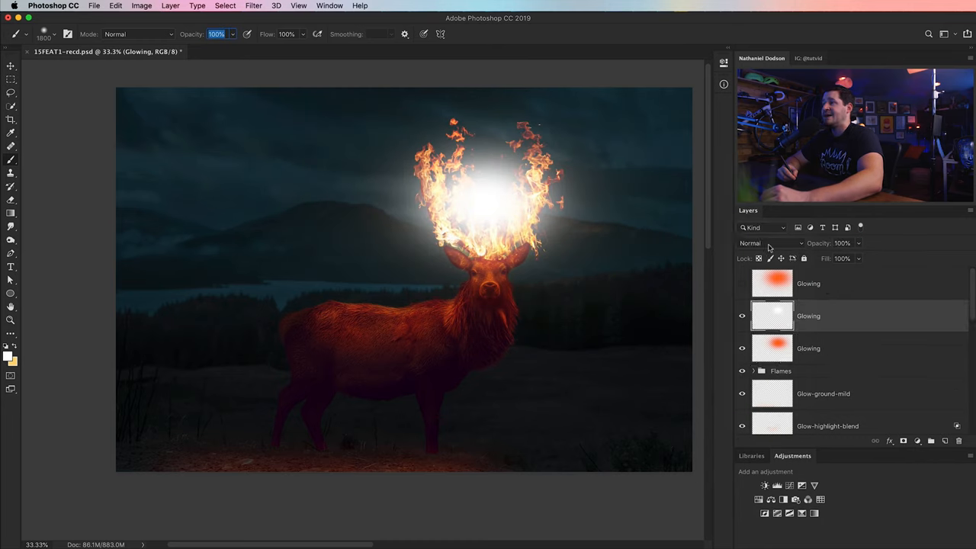
click(770, 242)
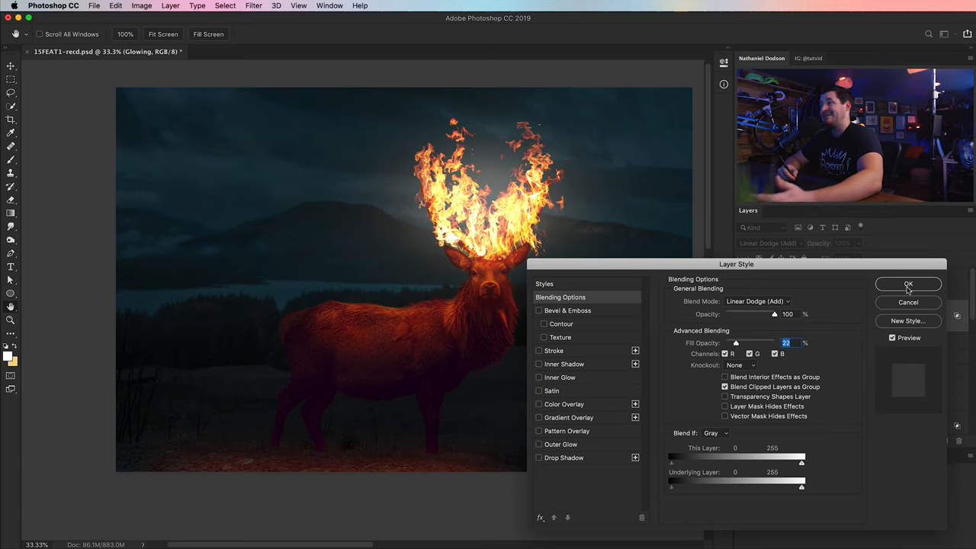
click(908, 283)
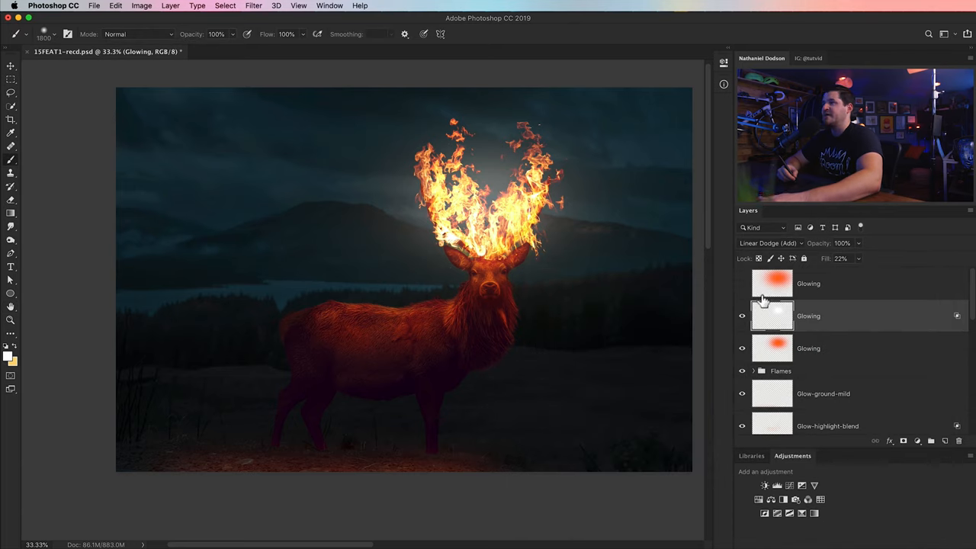
Step: Show the orange Glowing layer and blend it in Screen mode at 25%
click(741, 283)
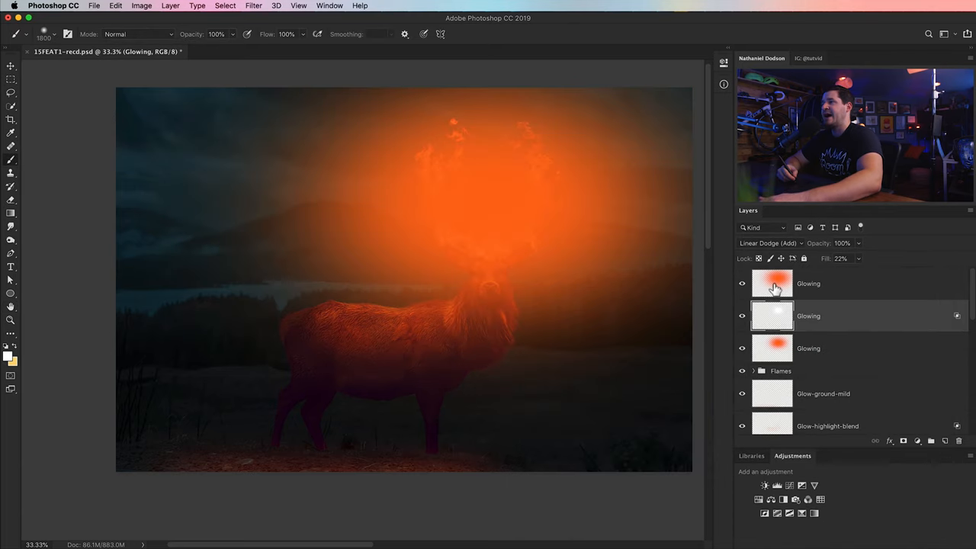
click(766, 242)
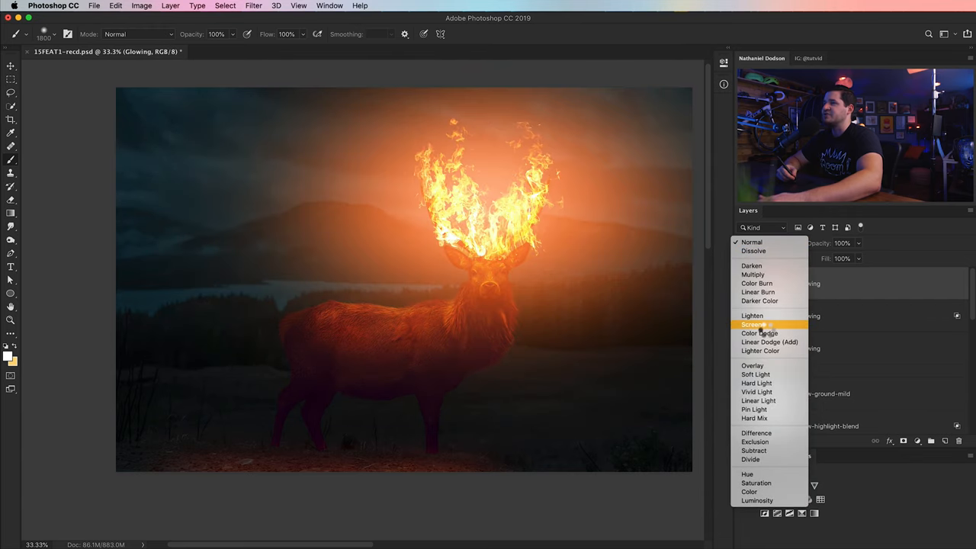
click(754, 324)
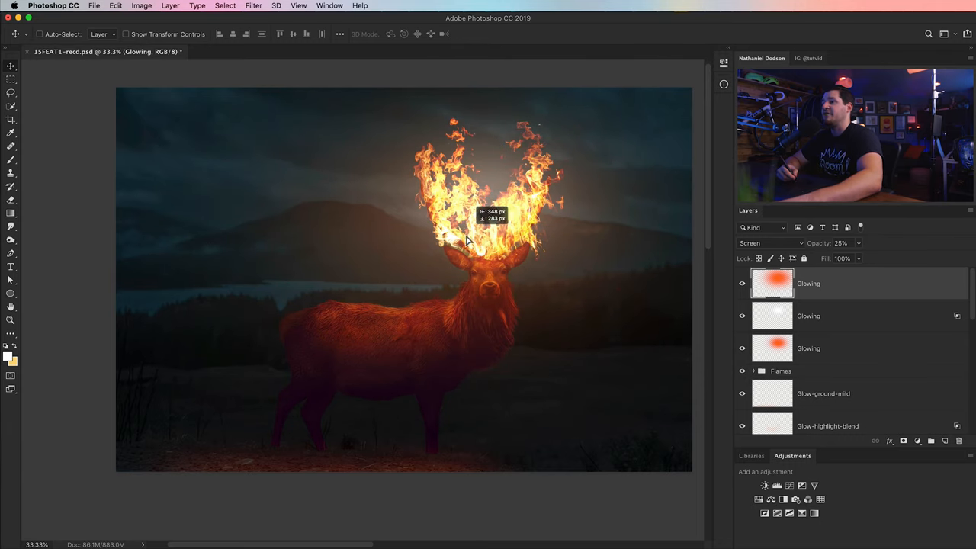
Step: Add a Color Lookup, a Color Balance pushing shadows toward green, and an EdgyAmber Color Lookup
click(821, 499)
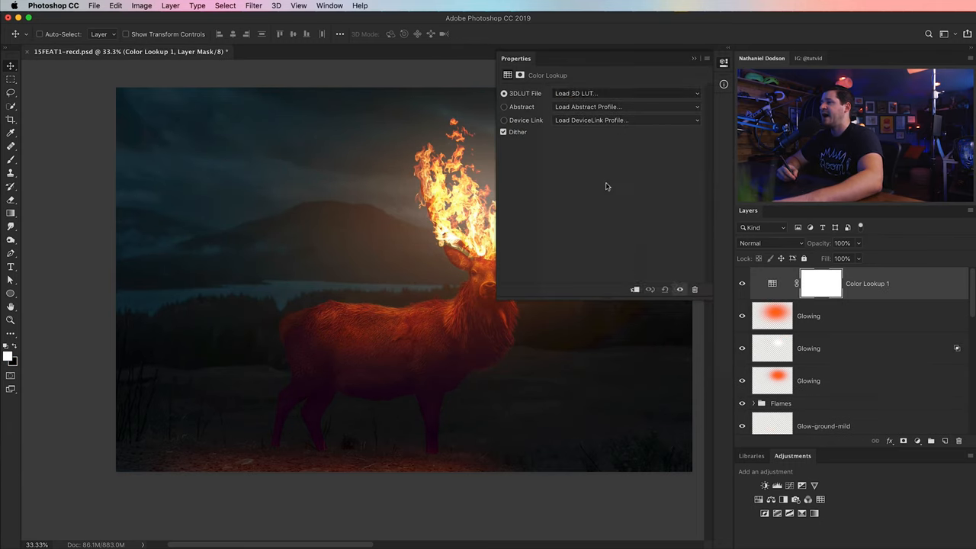
click(777, 486)
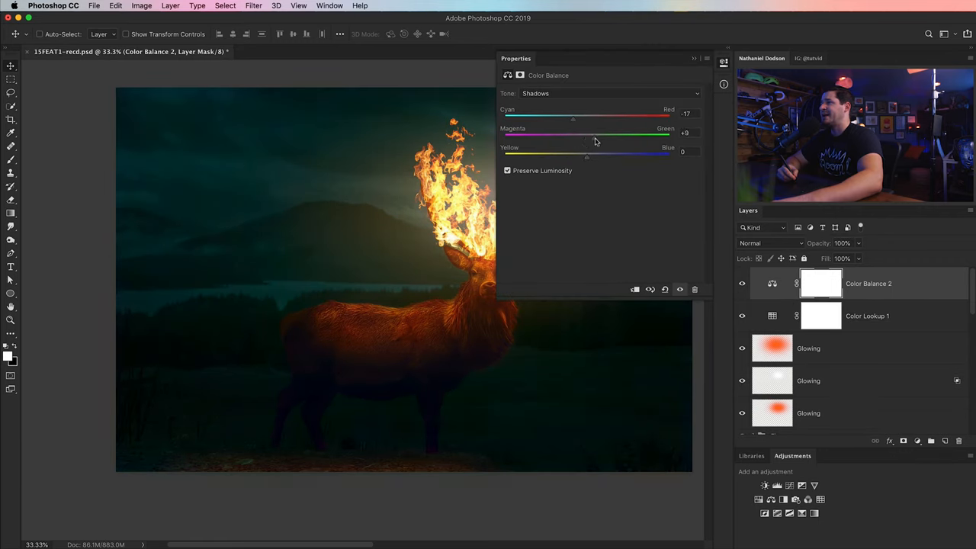
click(614, 93)
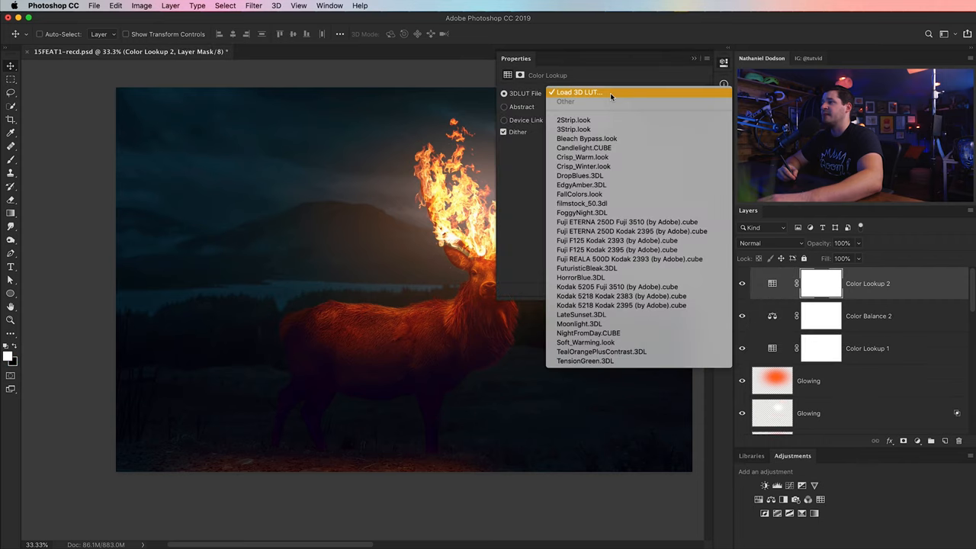
click(581, 184)
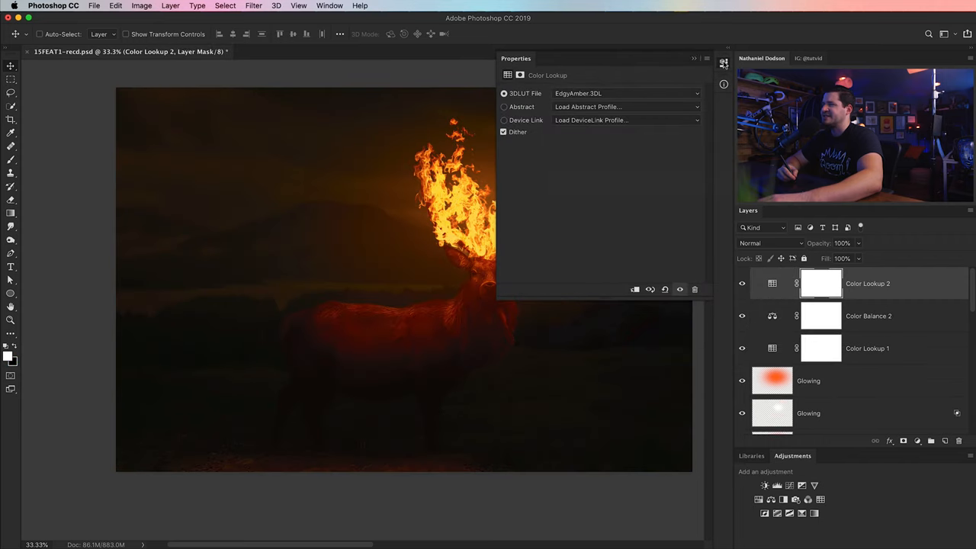
click(694, 58)
text(Camera Raw)
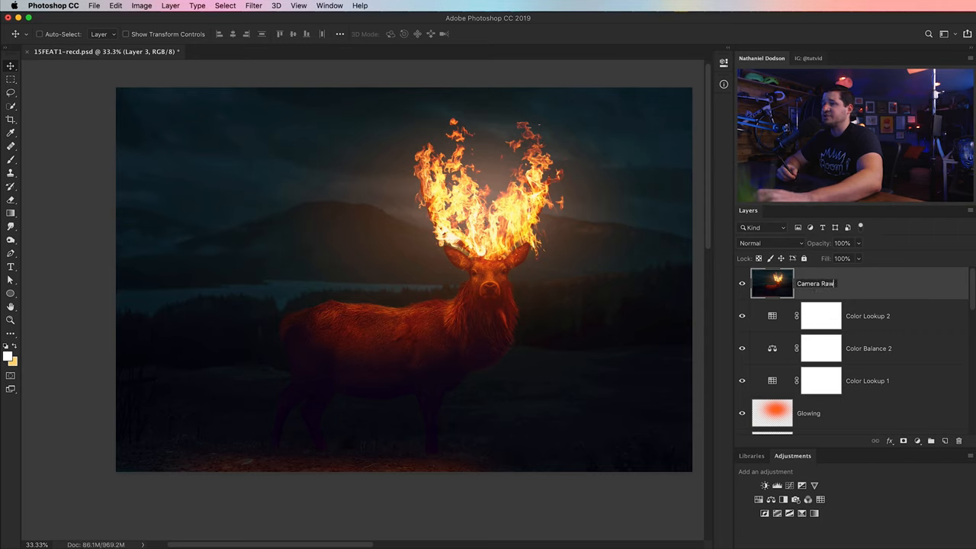
Step: Name the stamped layer Camera Raw Finisher, apply Camera Raw grain, and set 71% opacity
text(Fin)
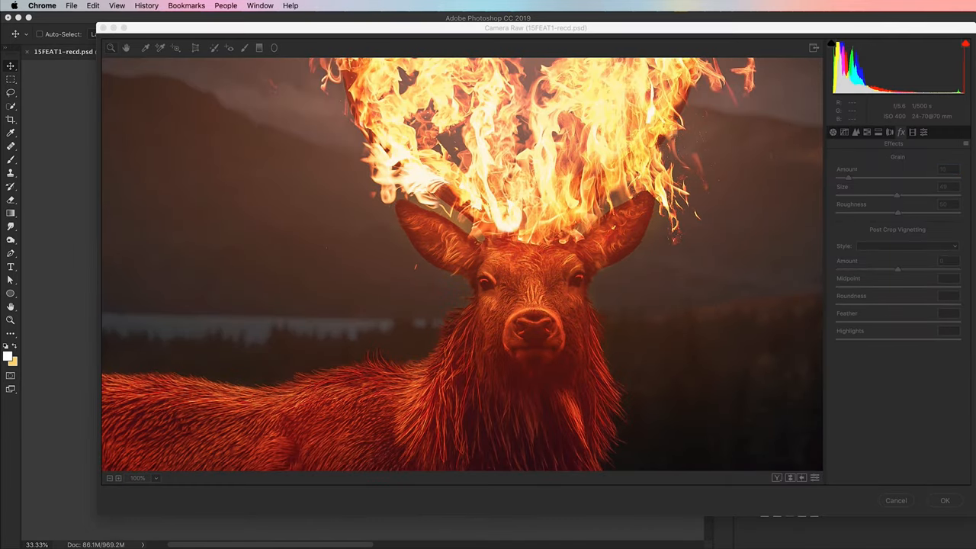
click(945, 500)
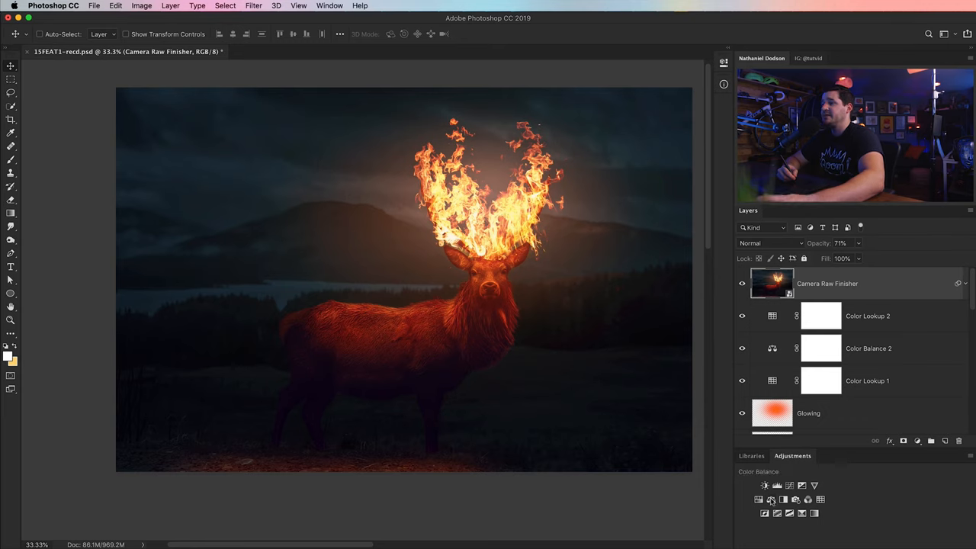
Step: Add a Color Balance shifting shadows toward magenta, and a Selective Color lowering Blacks' Yellow to about -21
click(772, 499)
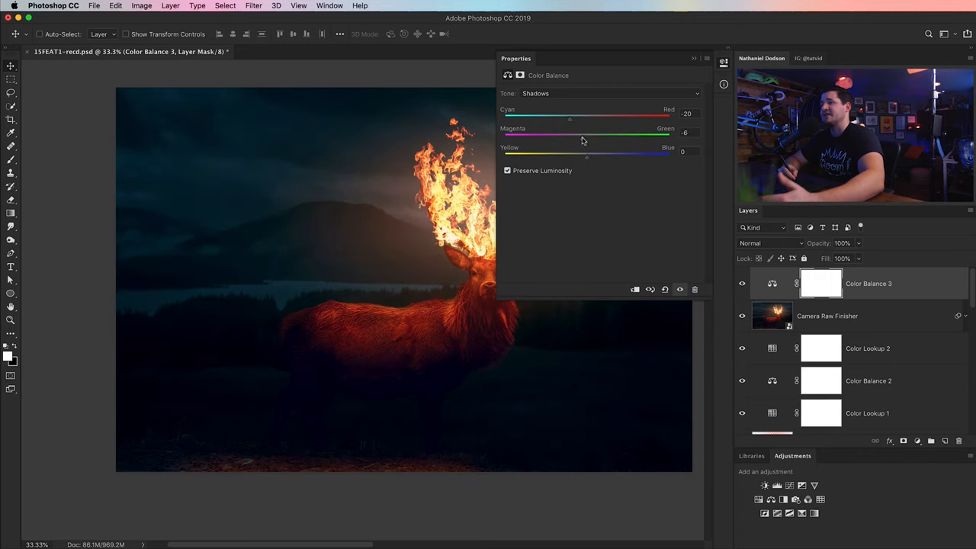
drag(588, 156, 597, 156)
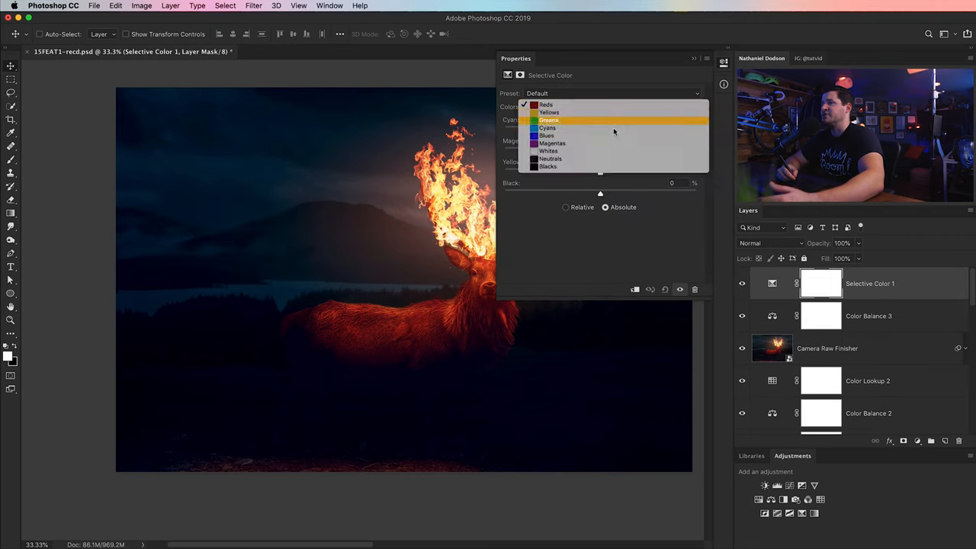
click(547, 166)
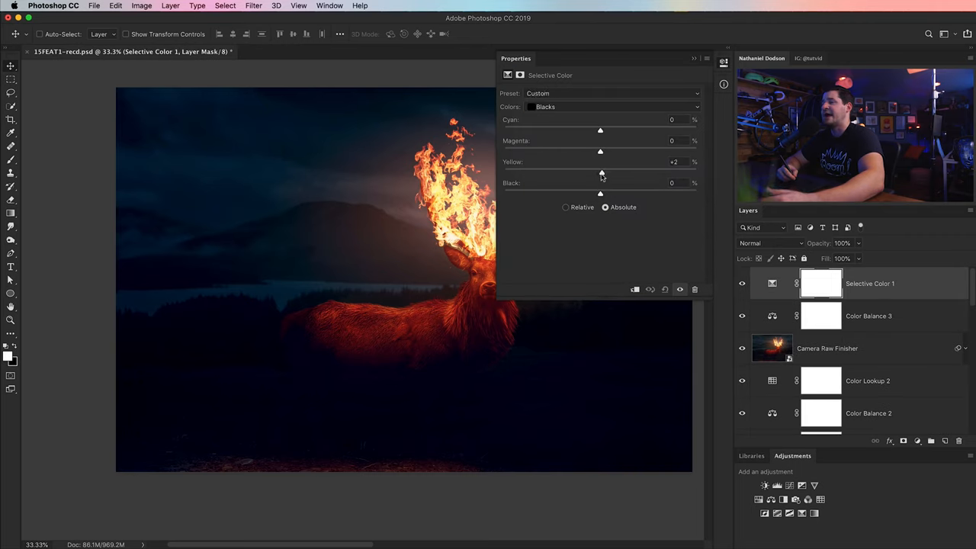
drag(602, 172, 592, 172)
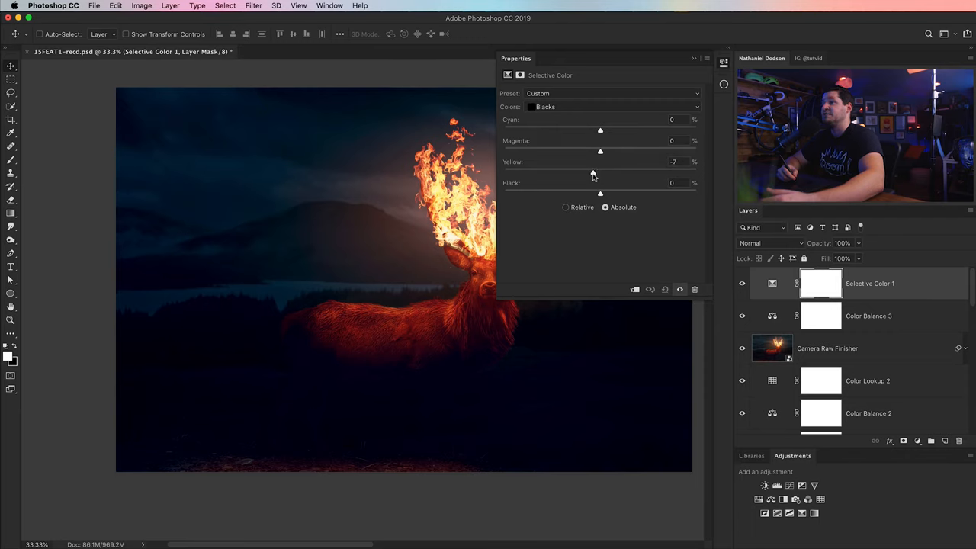
drag(600, 172, 573, 172)
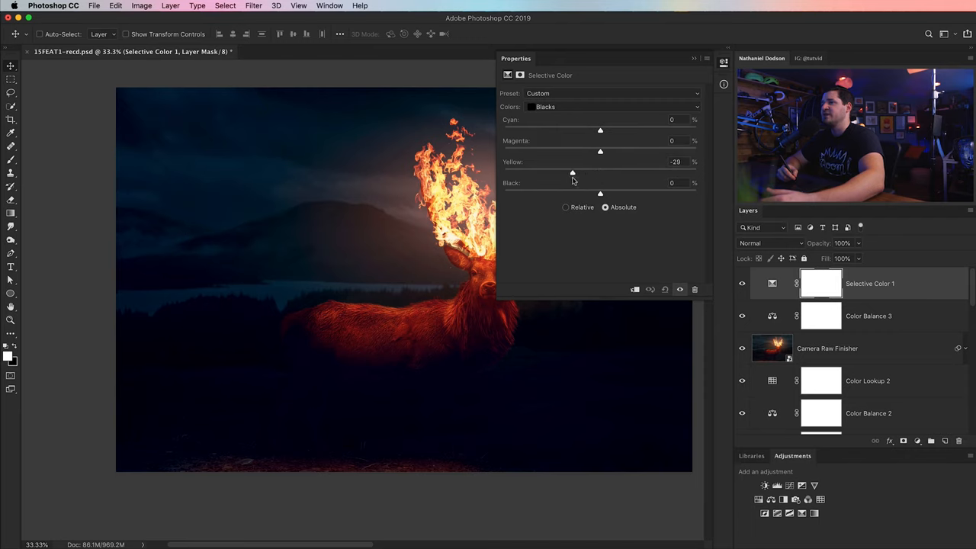
drag(572, 172, 580, 172)
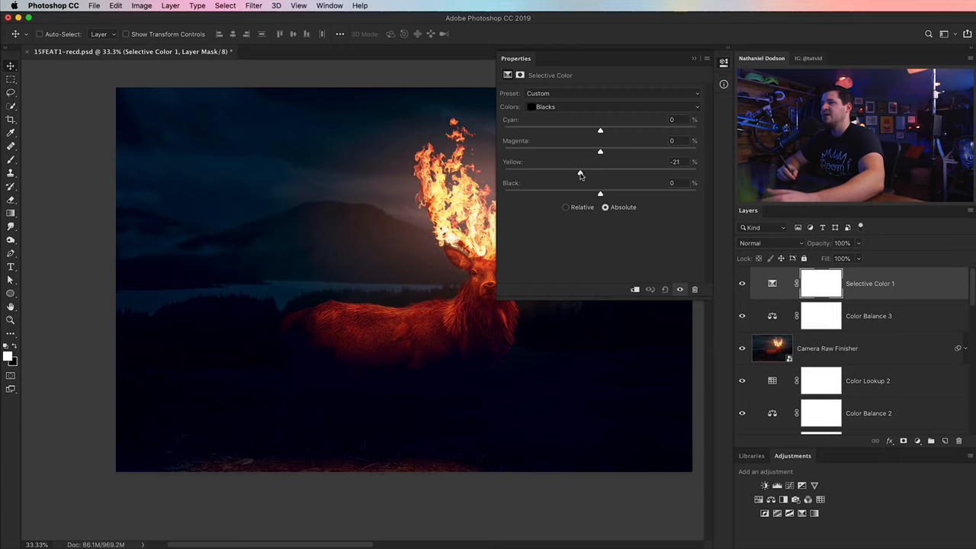
drag(589, 172, 600, 172)
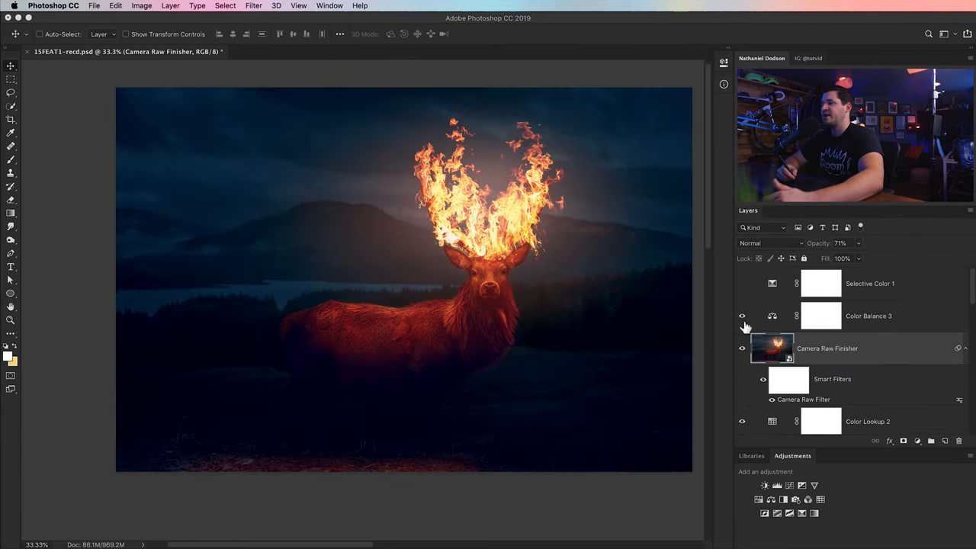
Step: Expand the Day-to-night smart object to show its Camera Raw smart filter
scroll(down, 3)
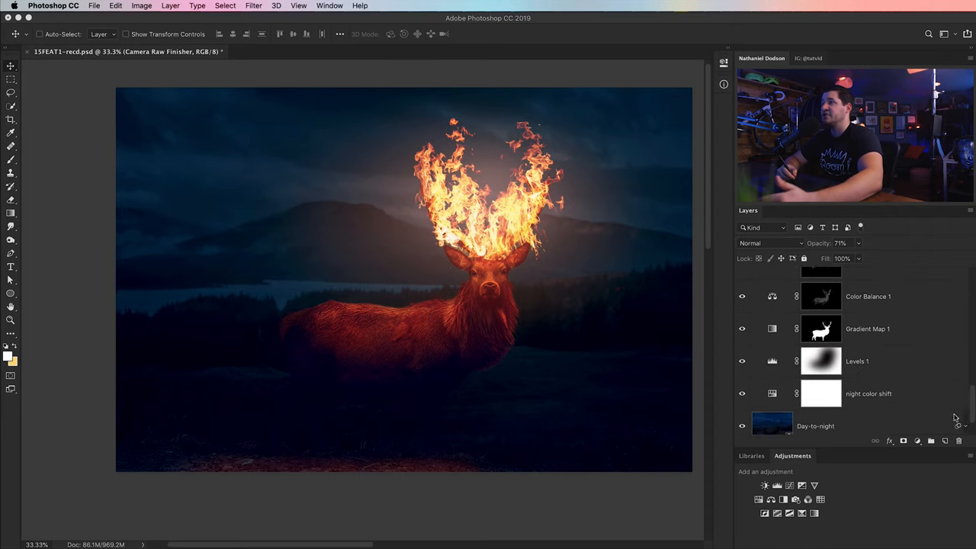
click(815, 426)
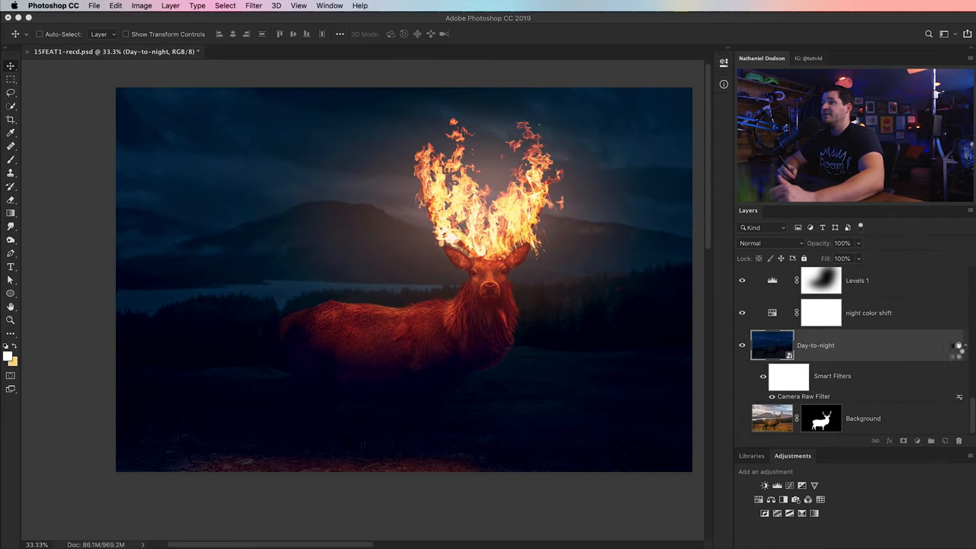
mouse_move(614, 256)
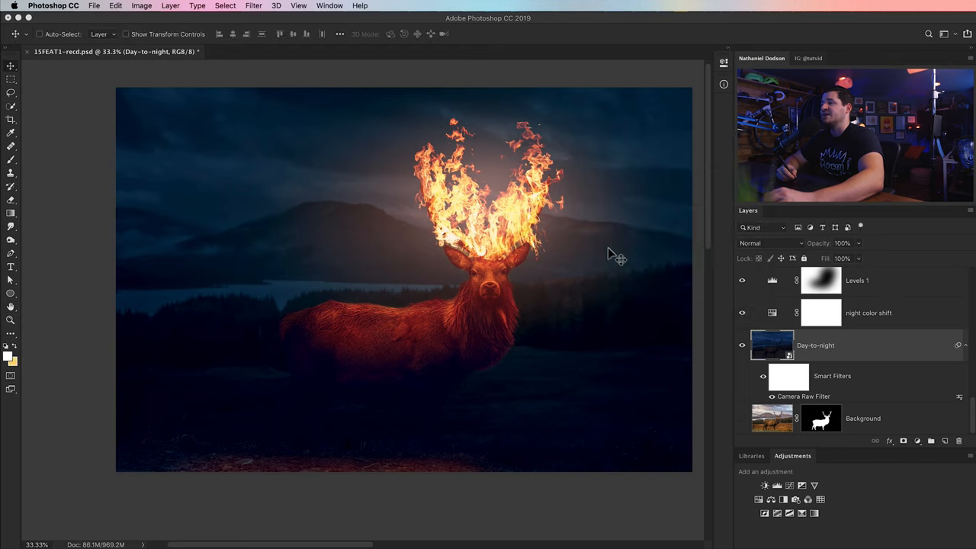
scroll(down, 3)
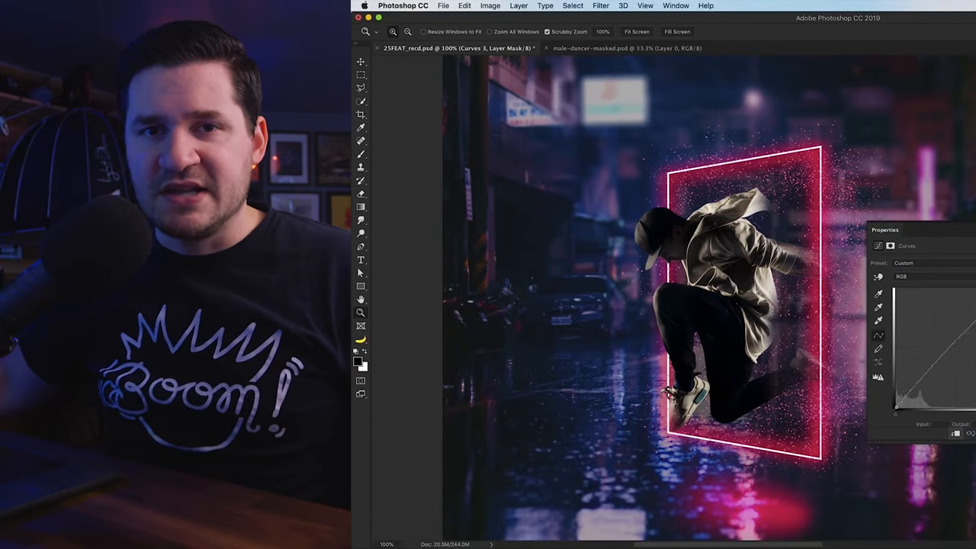
Step: In the neon dancer composite, select the Curves layer mask for brush painting
click(361, 141)
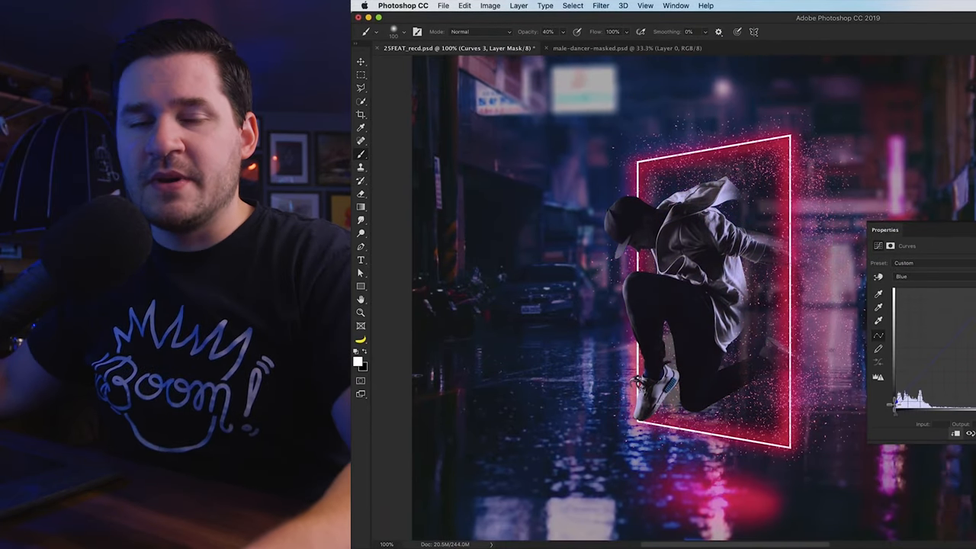